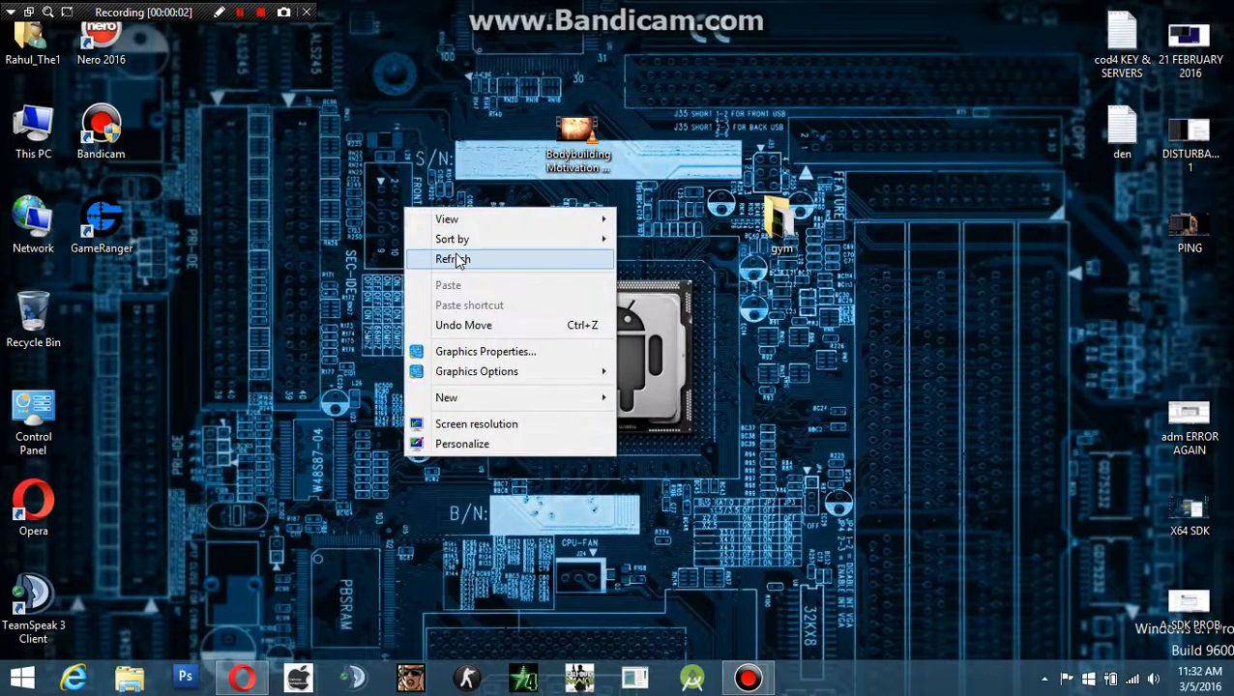
Step: Refresh the Windows desktop using its right-click menu
left_click(450, 258)
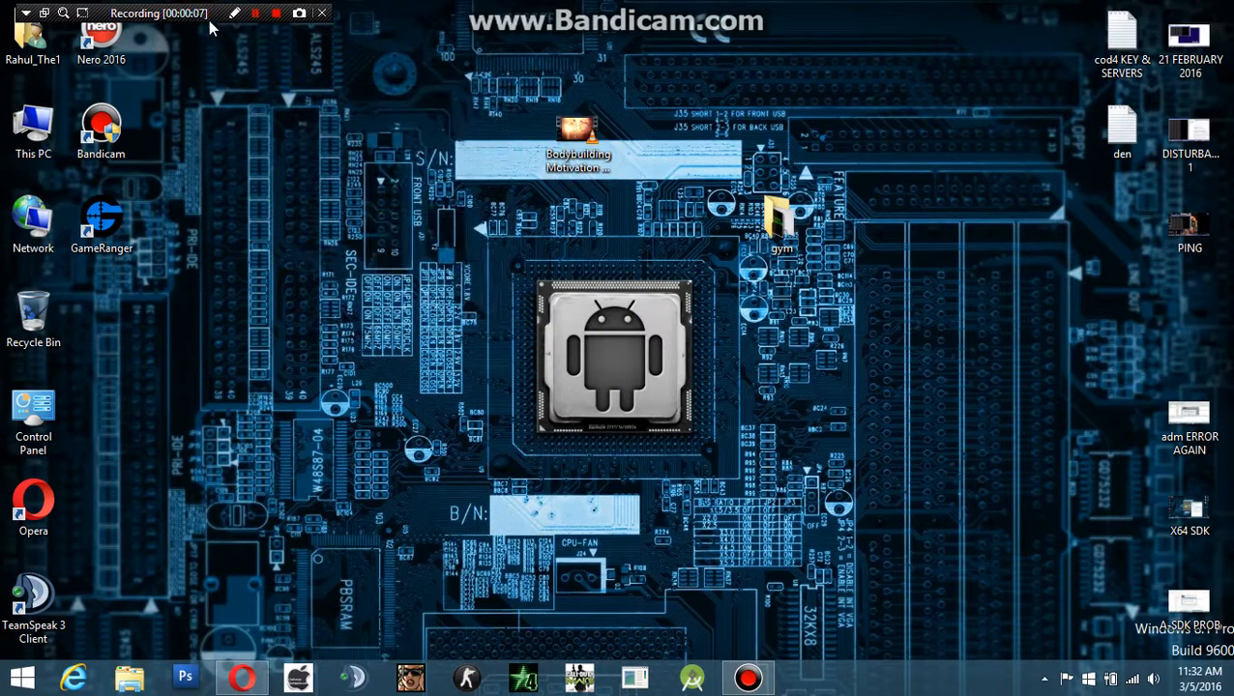
mouse_move(307, 120)
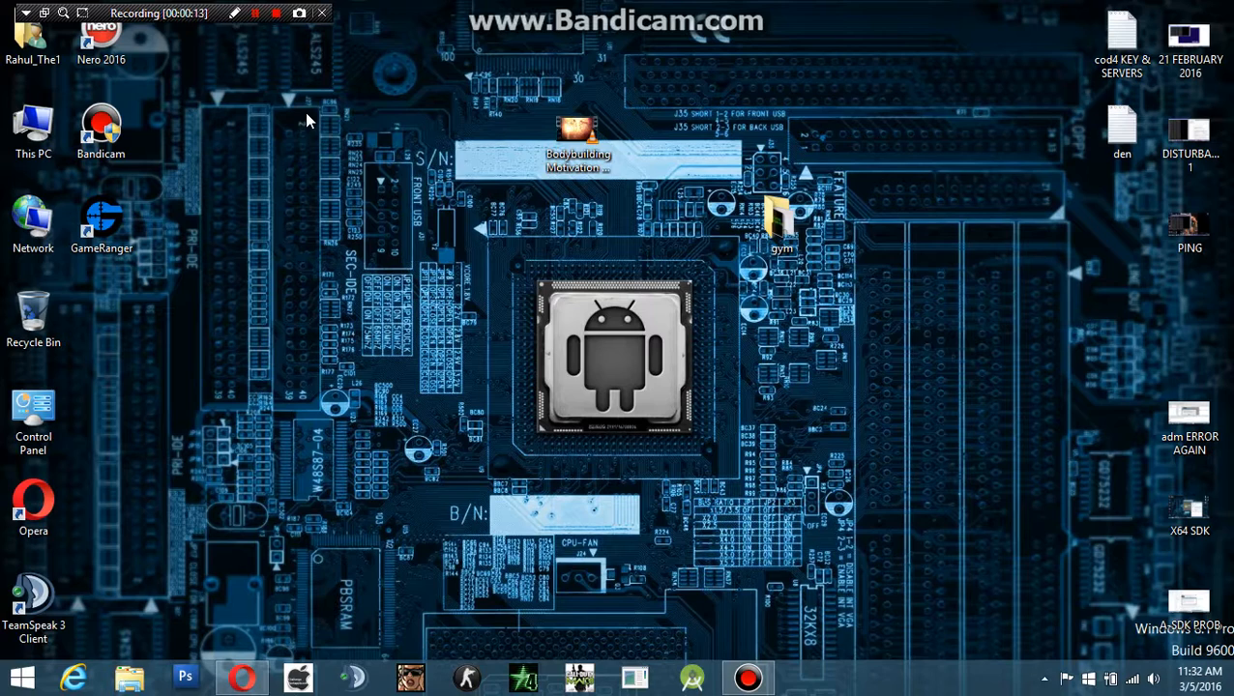
right_click(309, 121)
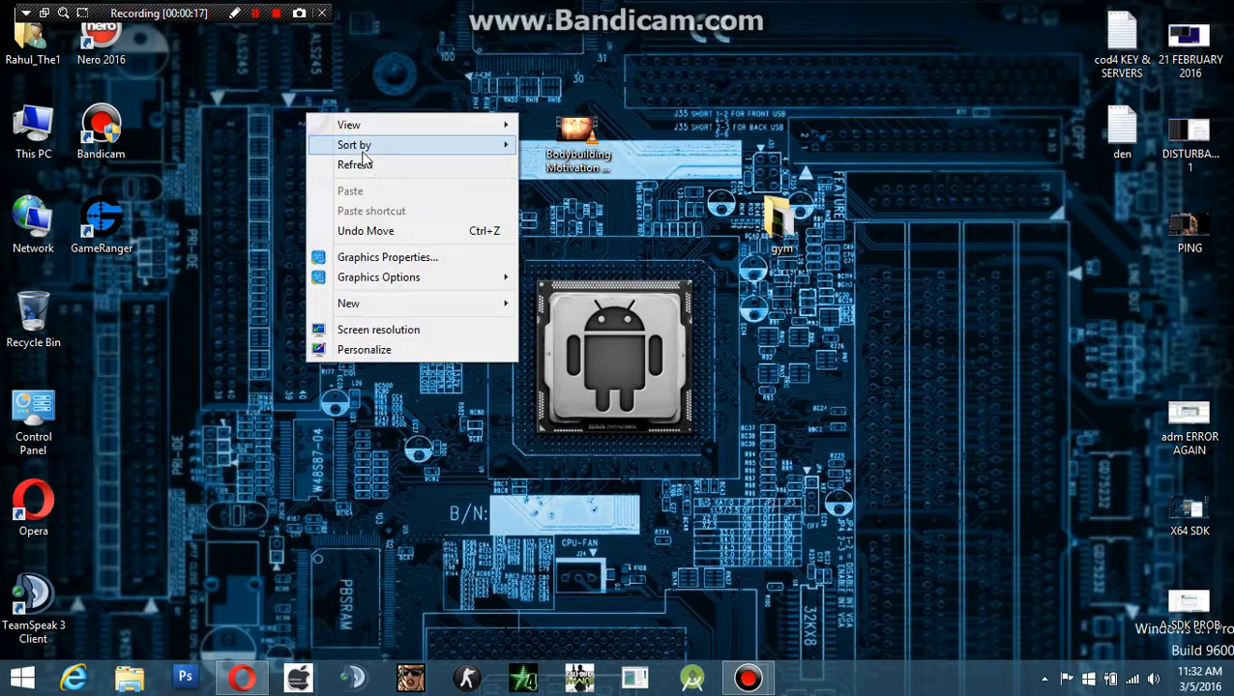
left_click(354, 164)
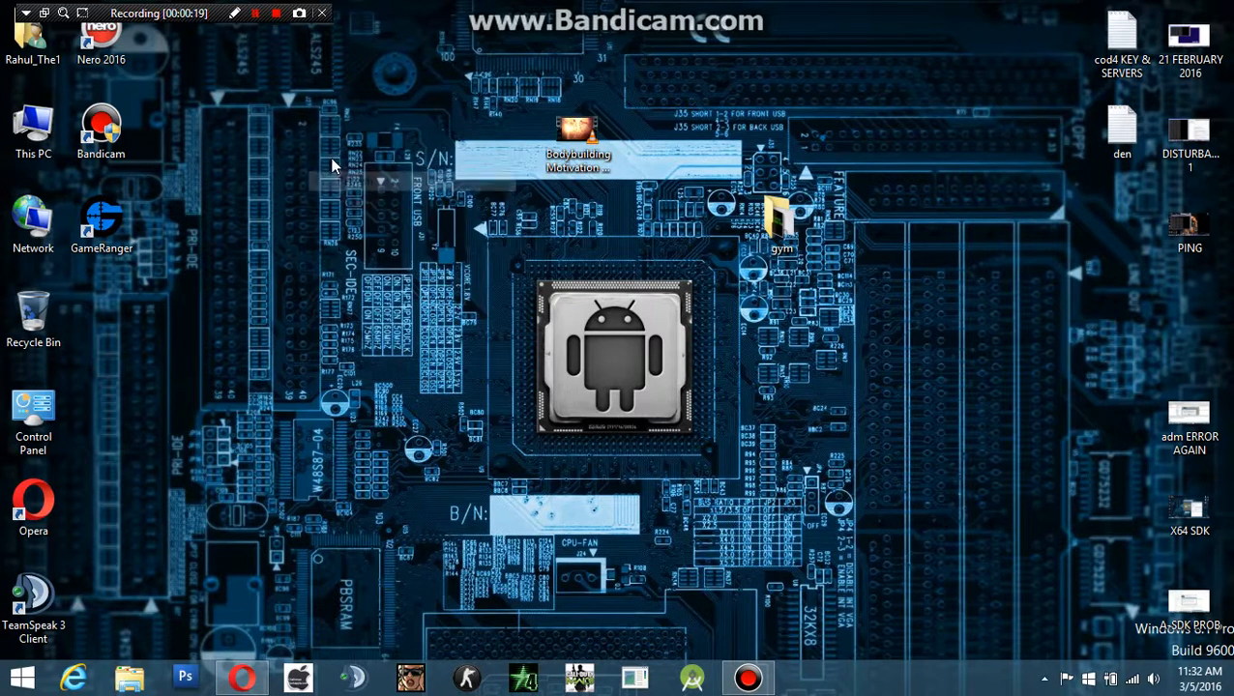
mouse_move(353, 600)
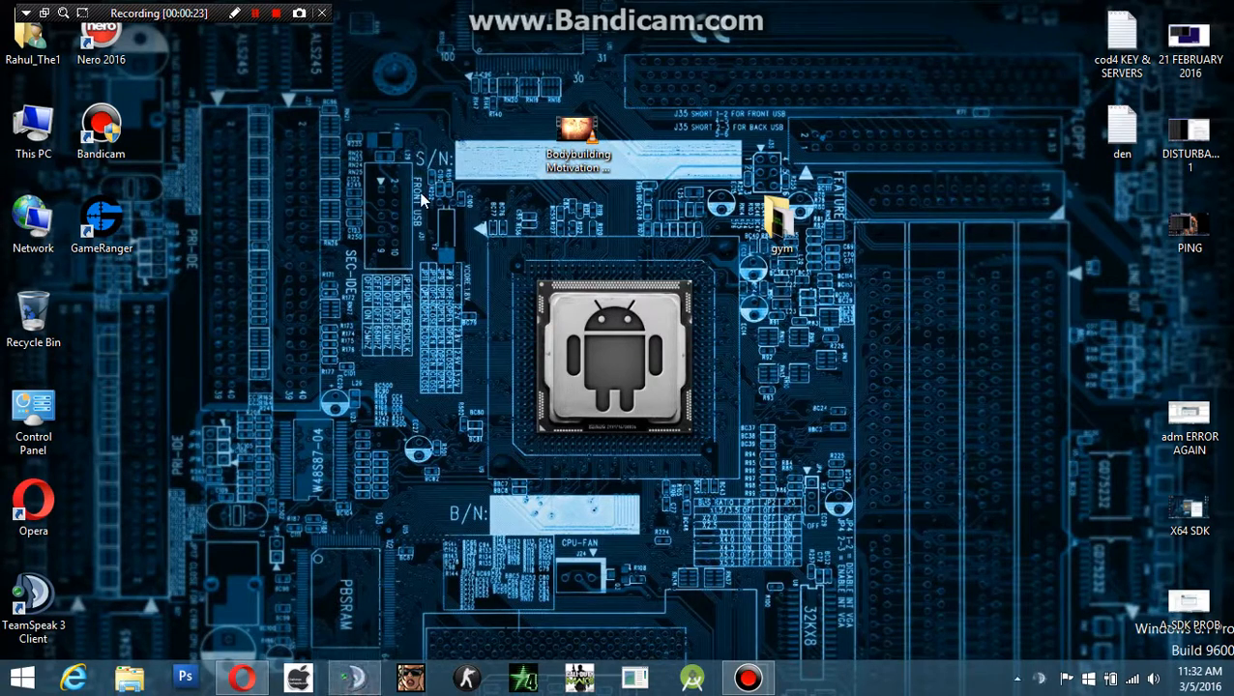
Step: Attempt connecting to justgamerthings.net, hit the permanent ban, and centre the window
left_click(255, 38)
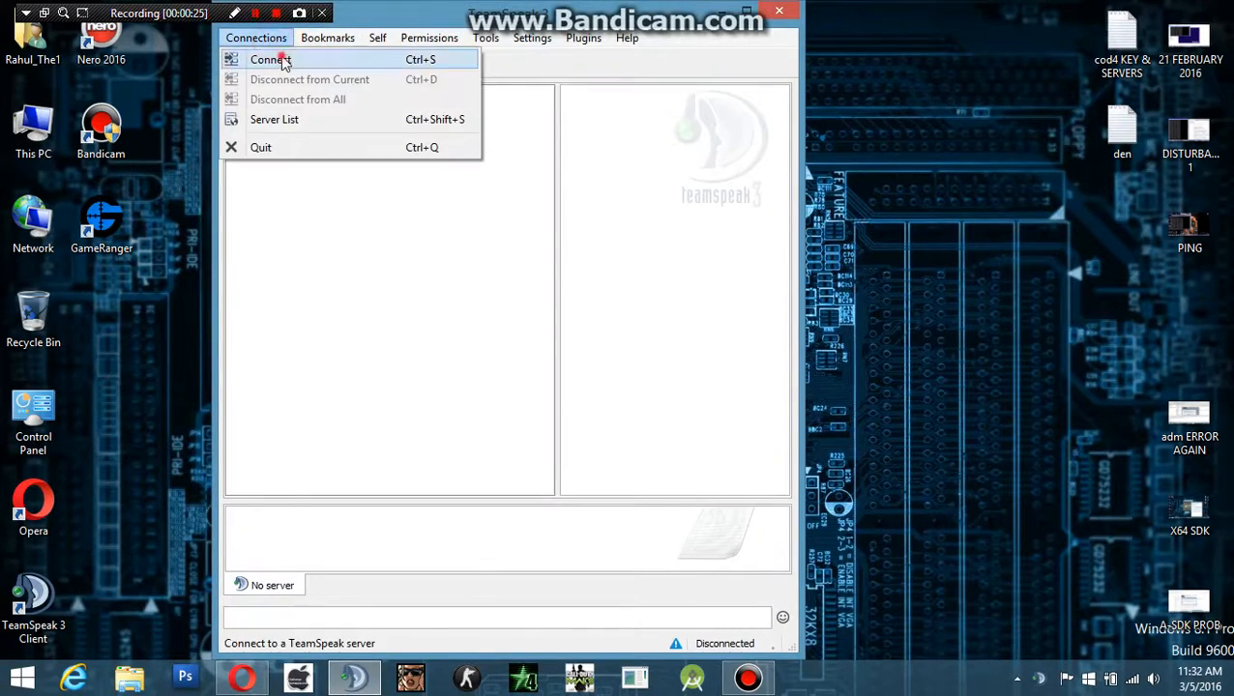
left_click(271, 59)
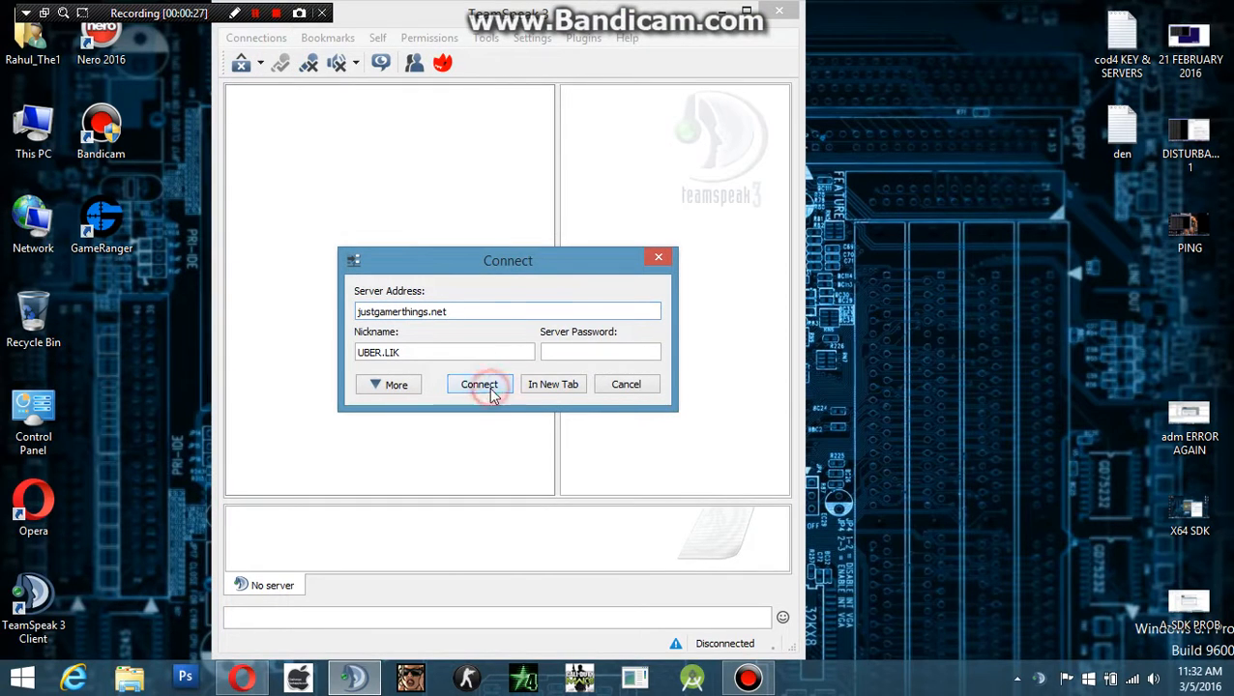
left_click(477, 384)
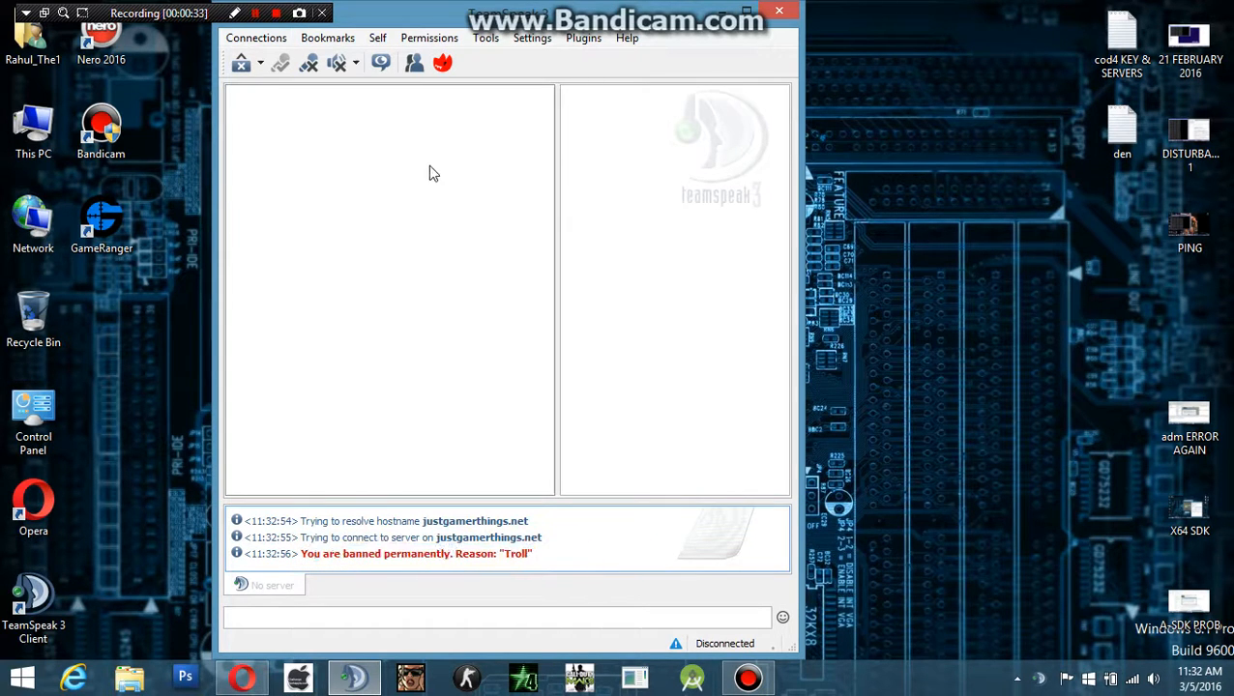
left_click_drag(508, 12, 614, 13)
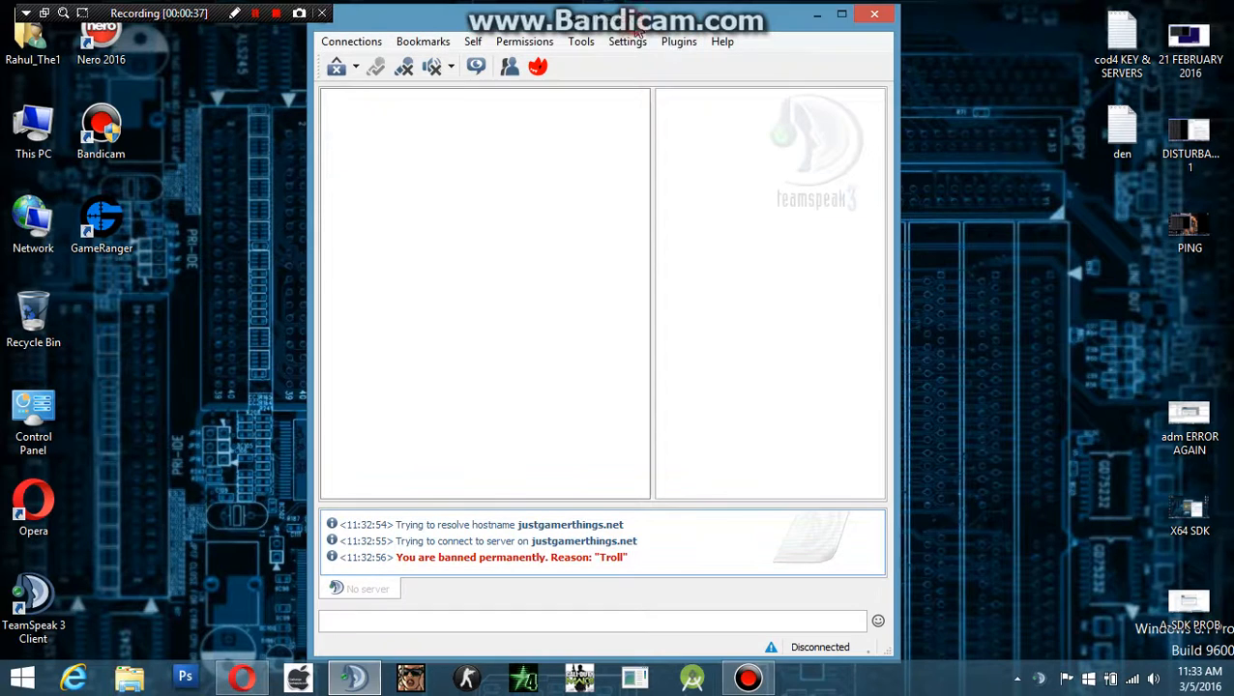
Step: Remove all existing identities and add new identity 'name' with nickname 'named1'
left_click(627, 41)
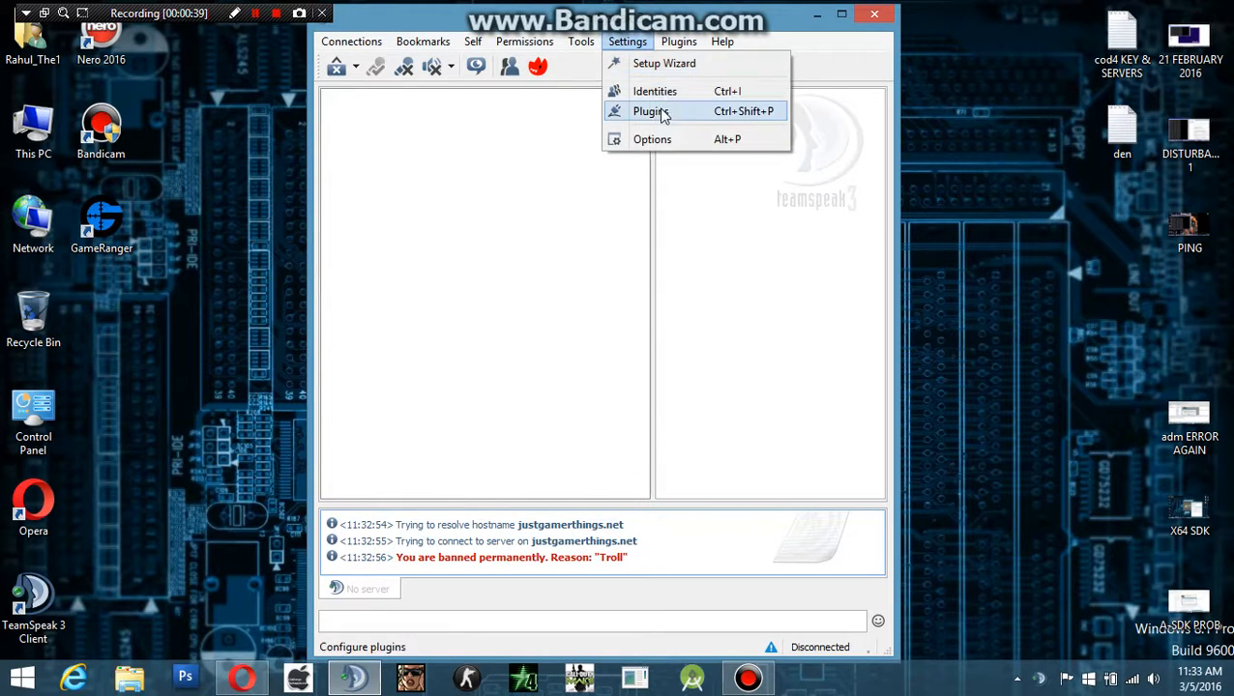
left_click(655, 90)
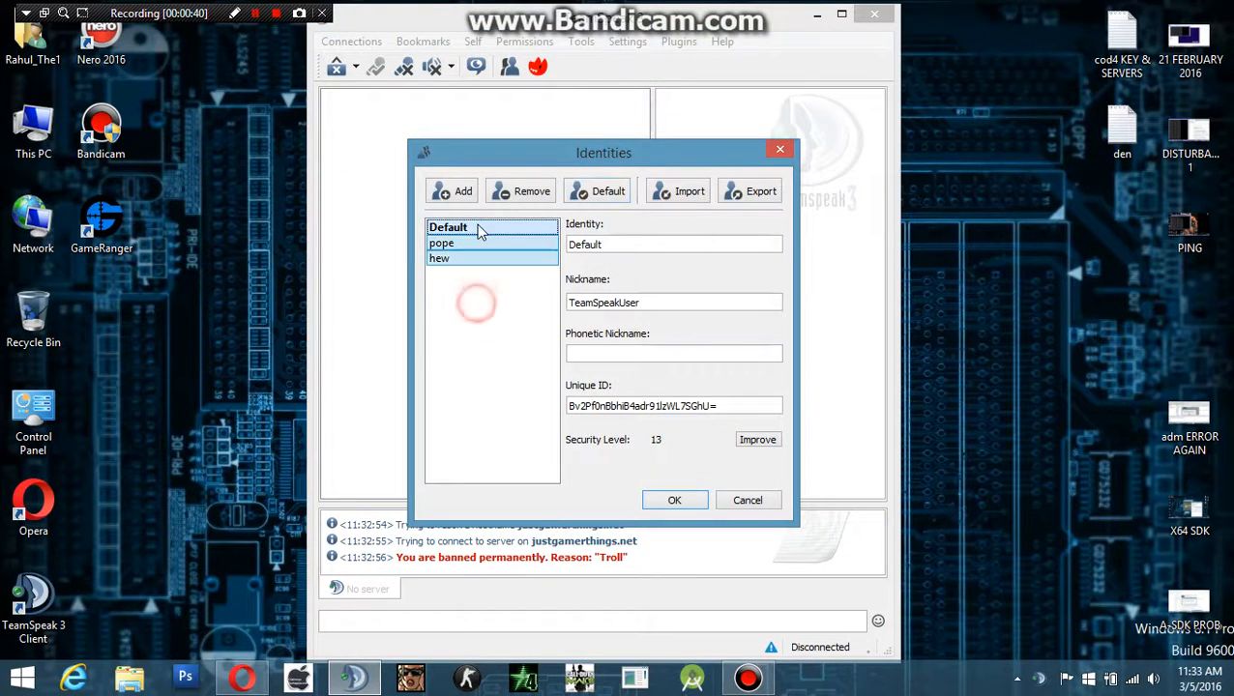
left_click(532, 190)
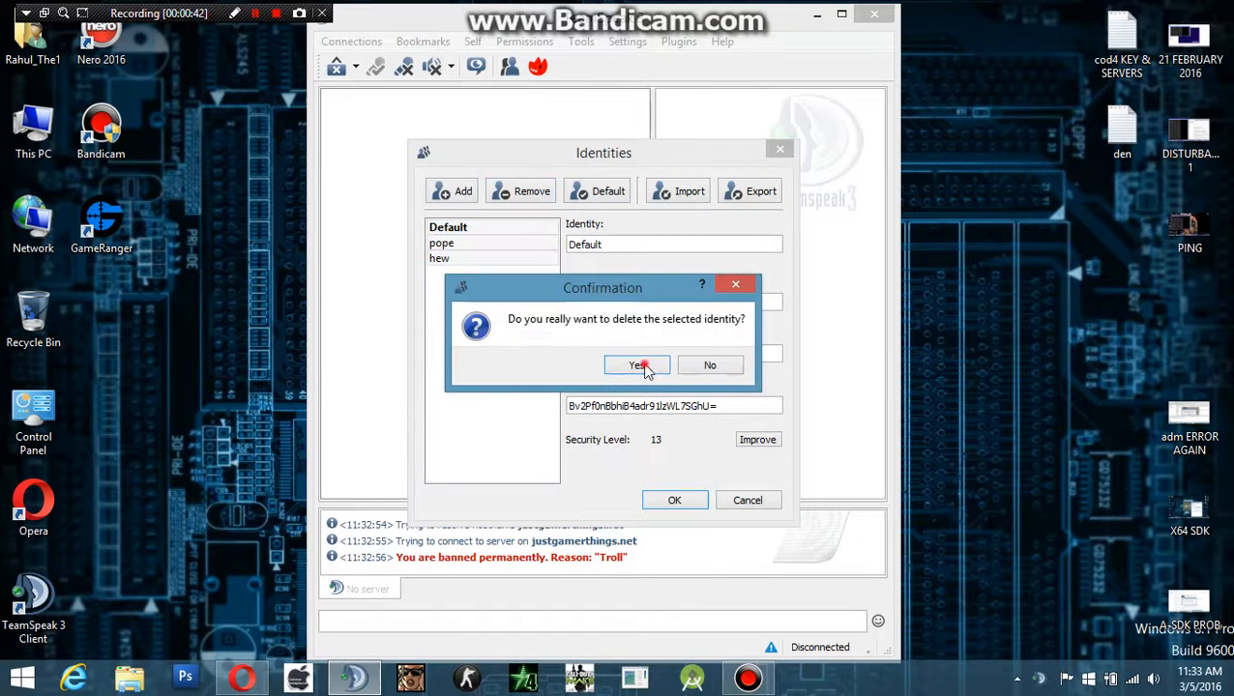
left_click(635, 364)
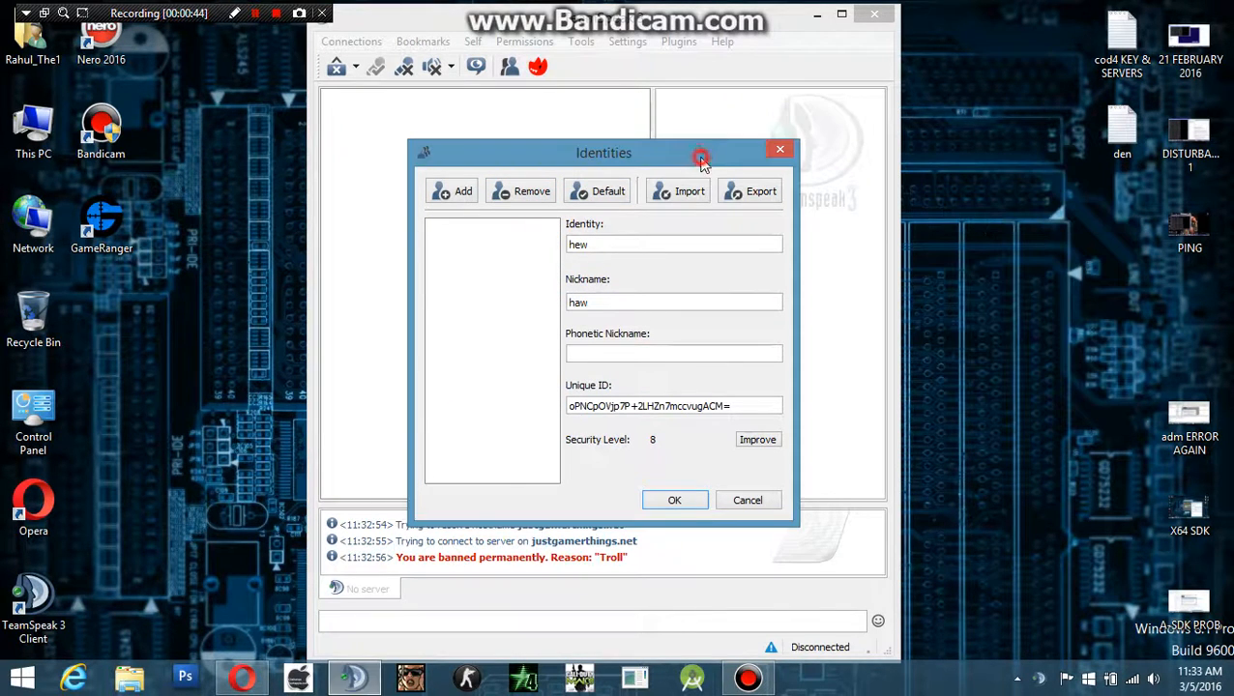
mouse_move(704, 162)
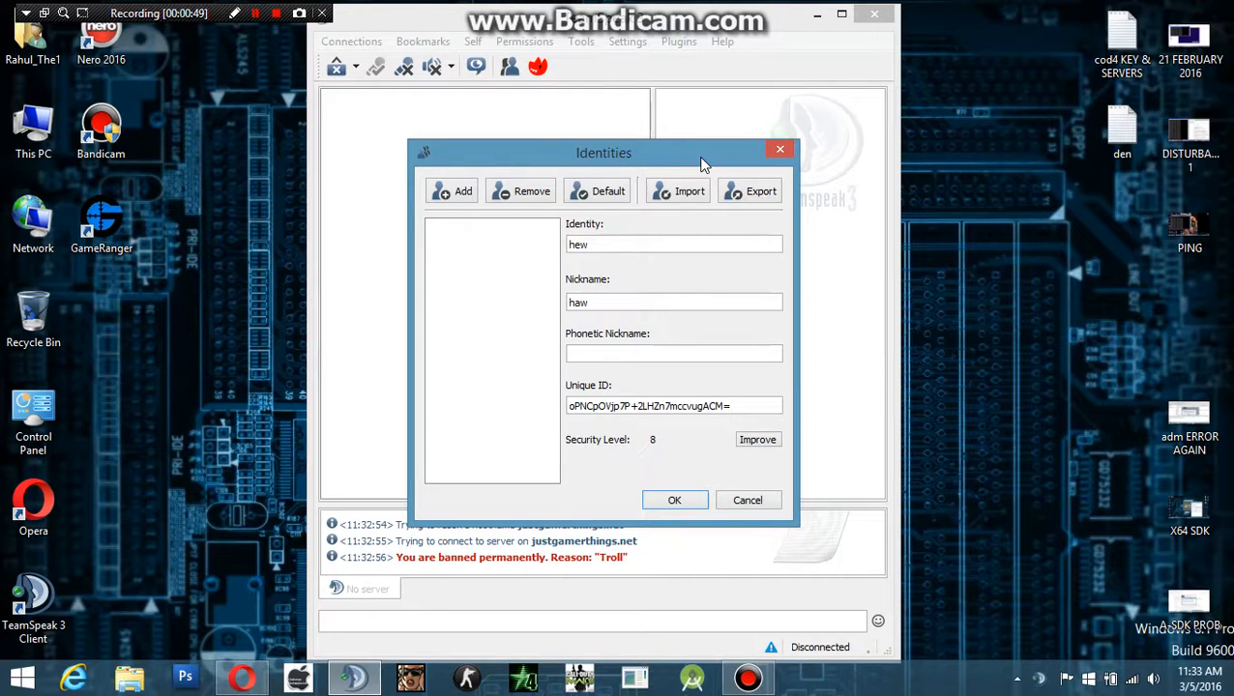
left_click(462, 190)
type("na")
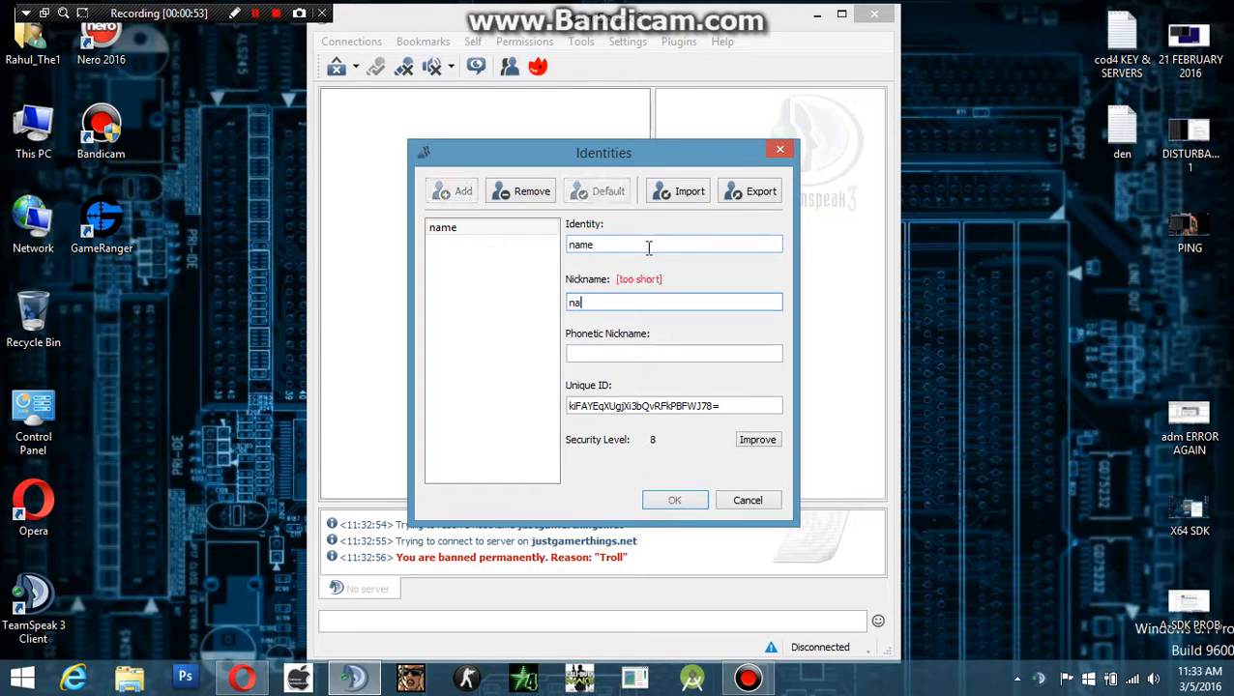
type("med1")
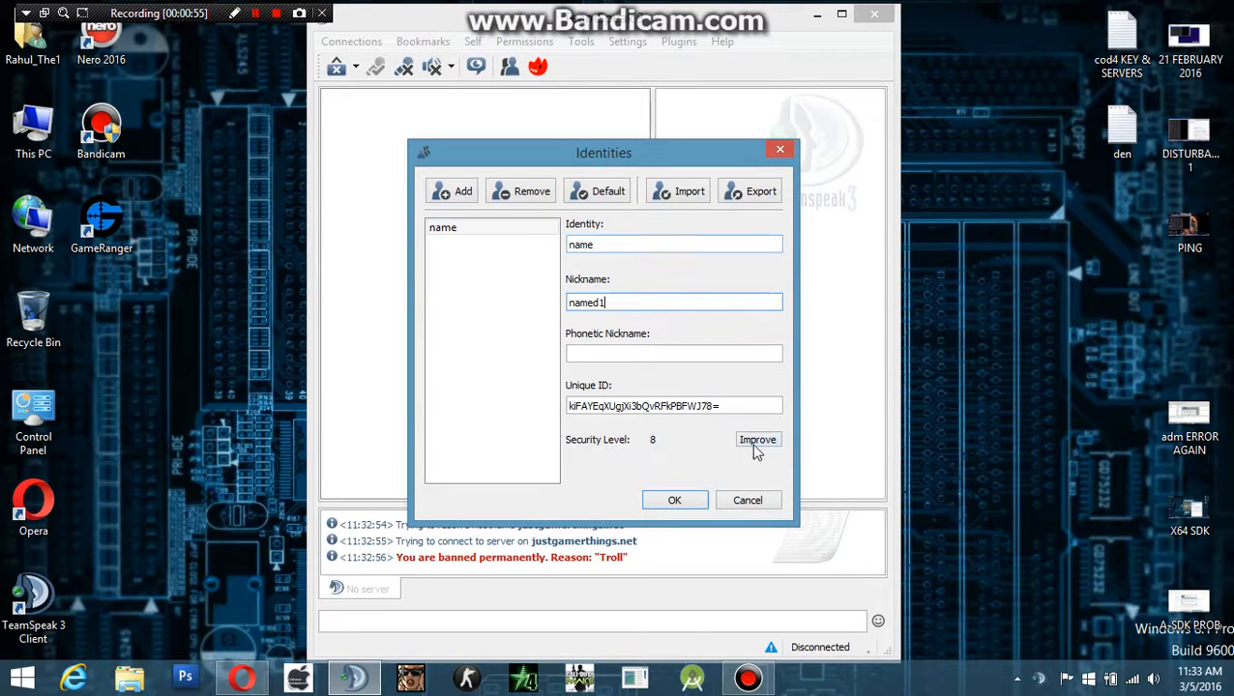
Step: Improve identity 'name' to security level 17 and save the Identities dialog
left_click(757, 439)
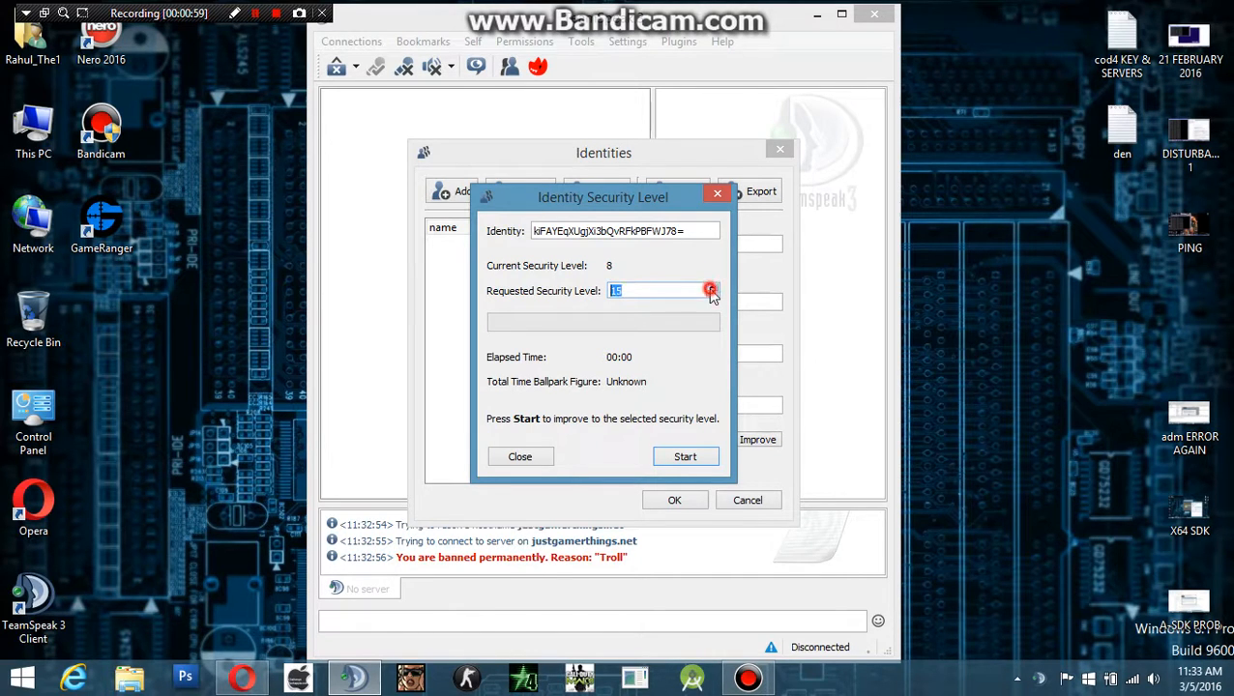
left_click(685, 456)
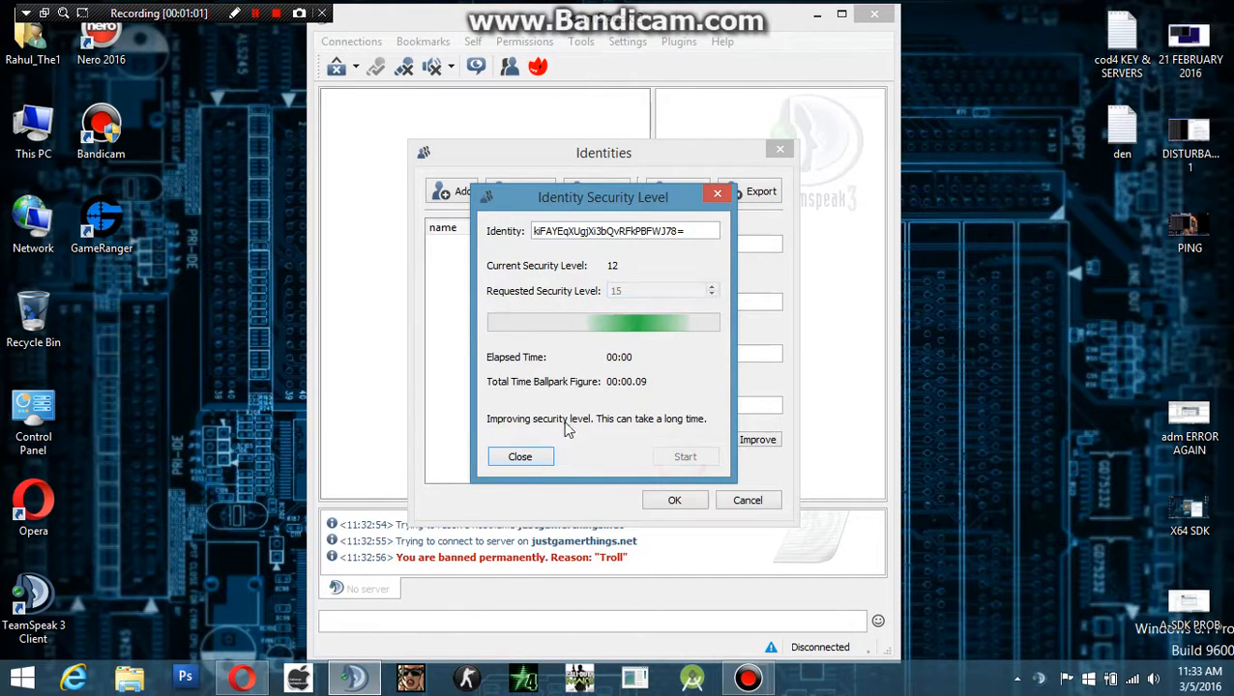
left_click(519, 456)
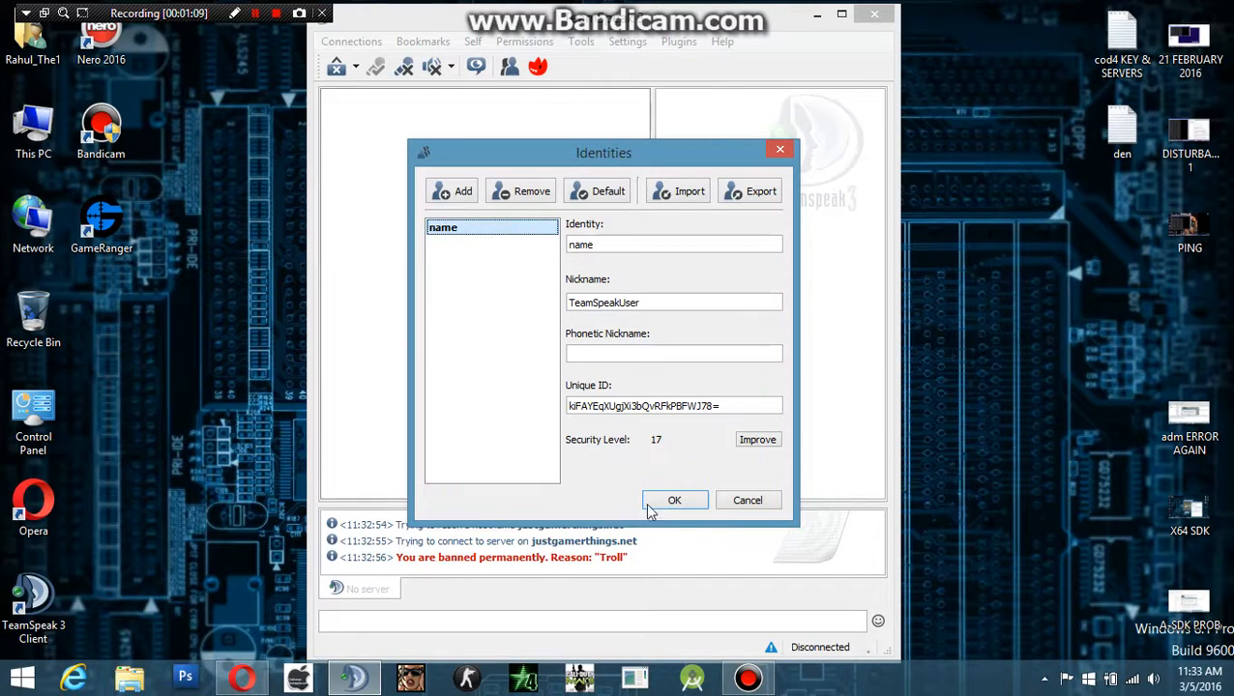
left_click(674, 499)
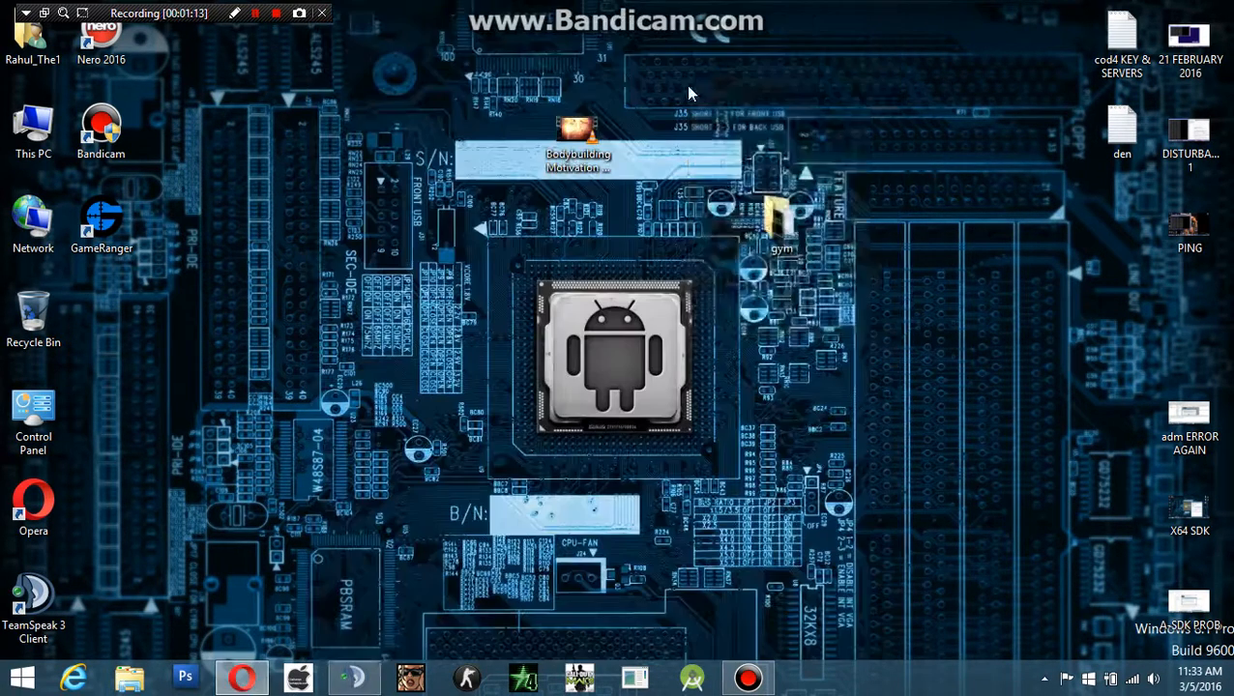
mouse_move(763, 152)
type("regedit")
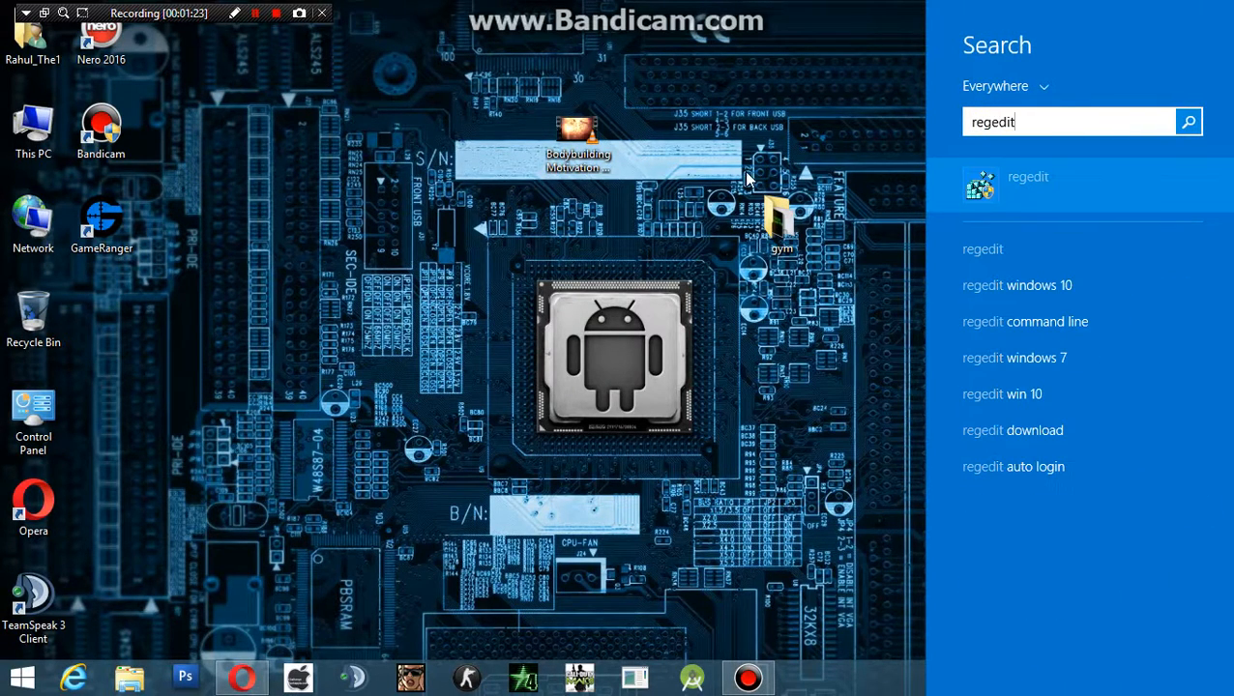
mouse_move(302, 456)
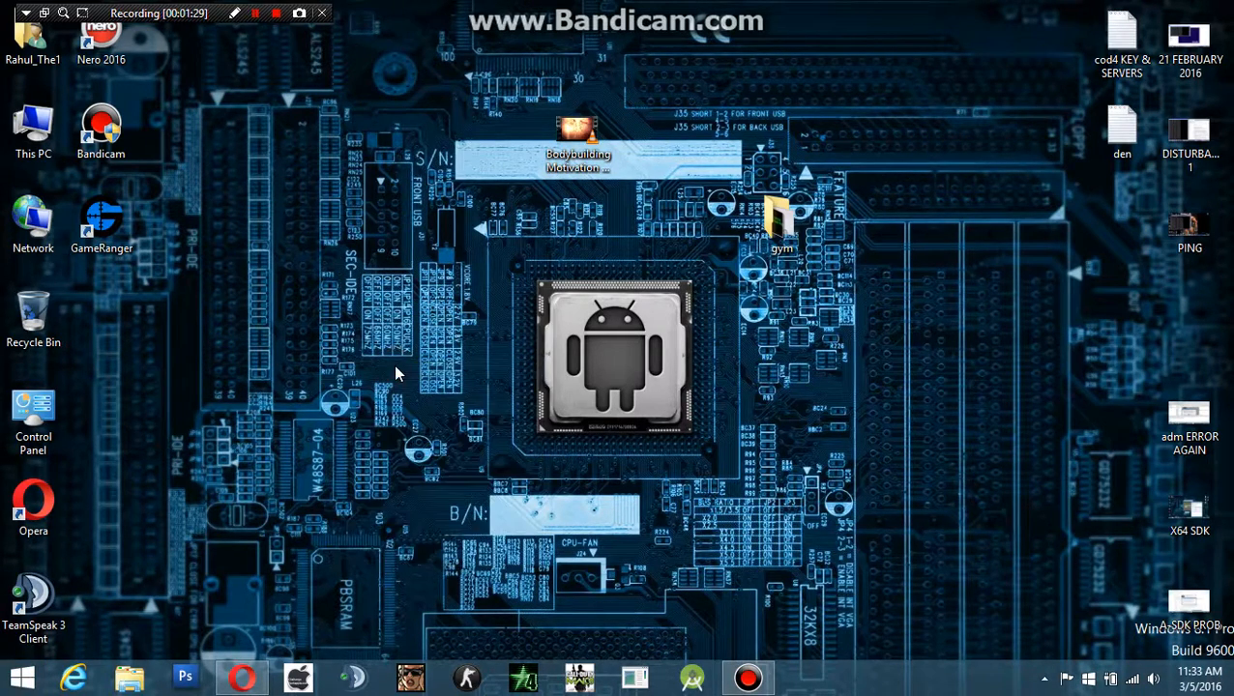
Step: Search Windows for 'regedit' and launch Registry Editor from the results
right_click(396, 374)
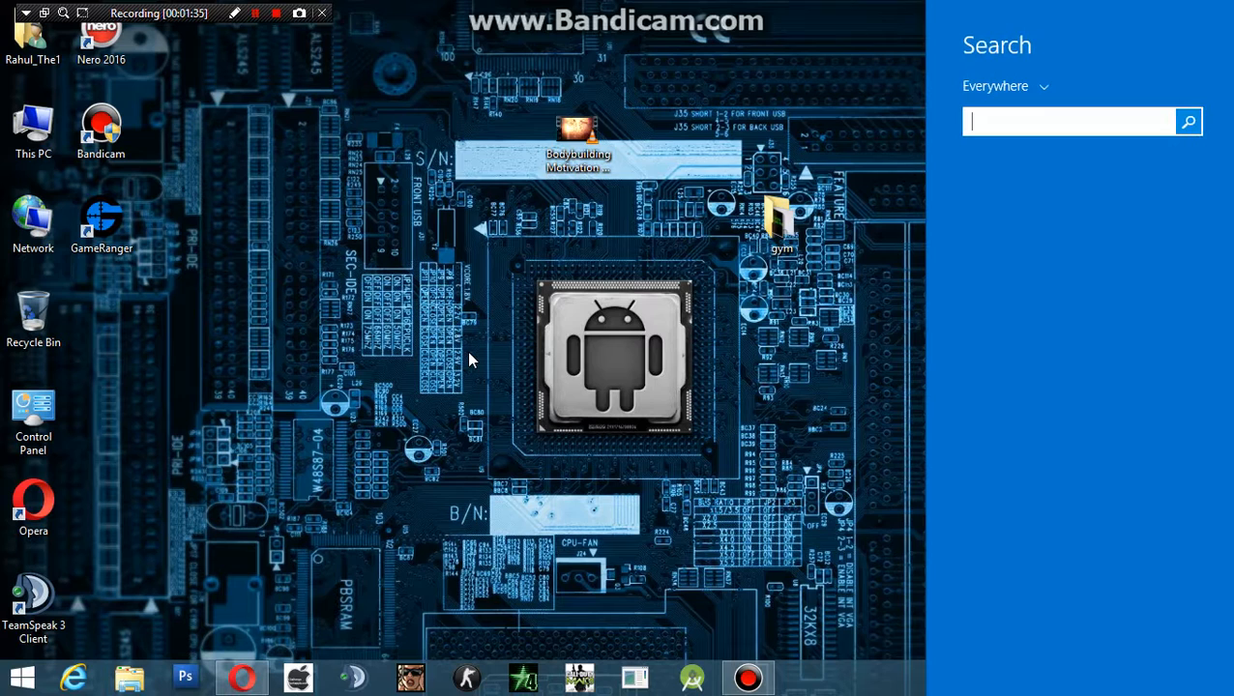
type("reged")
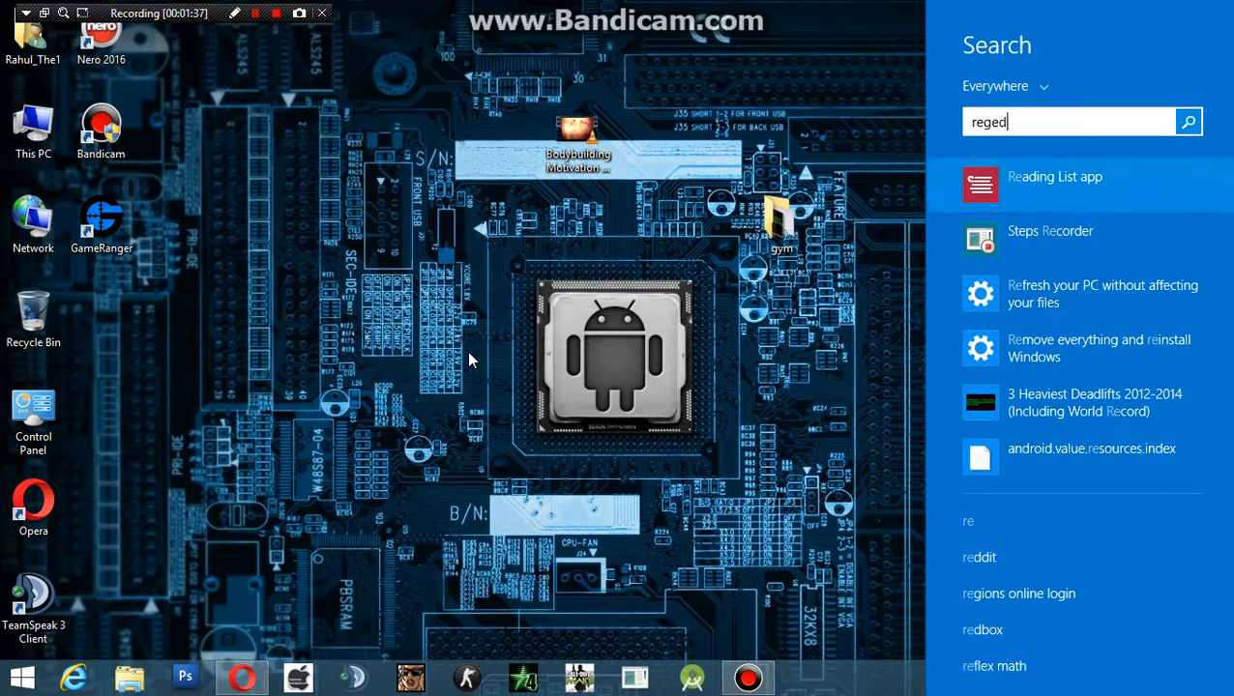
type("it")
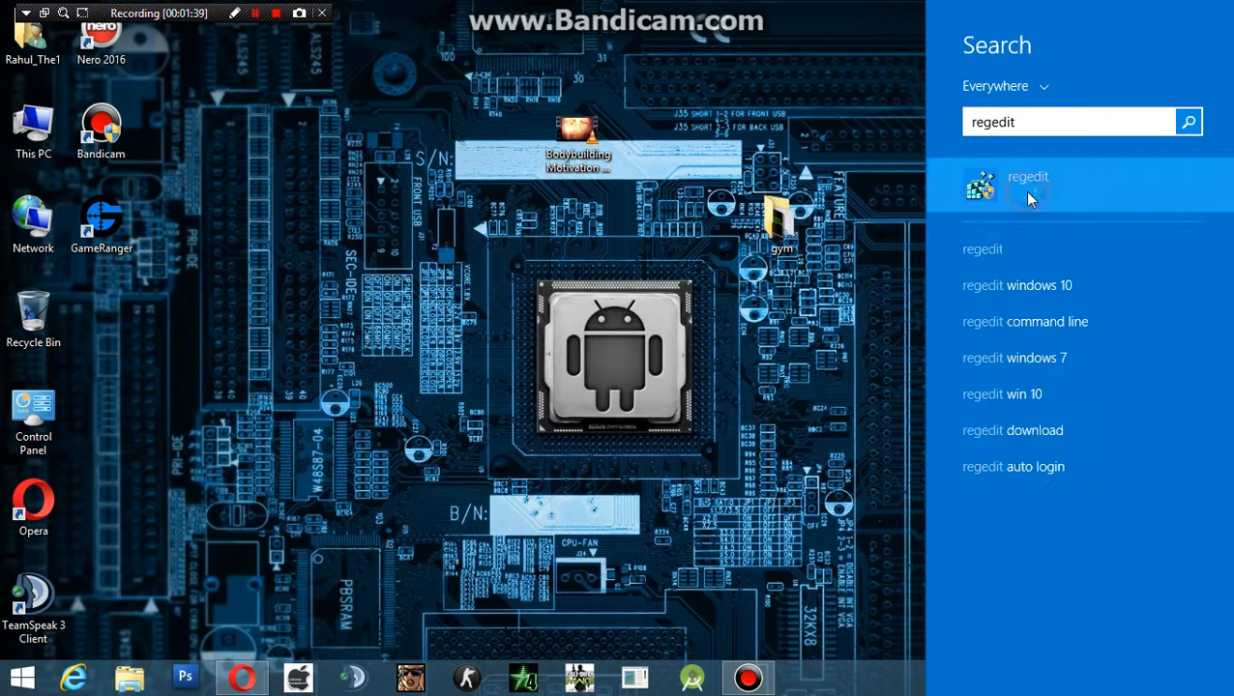
left_click(1028, 184)
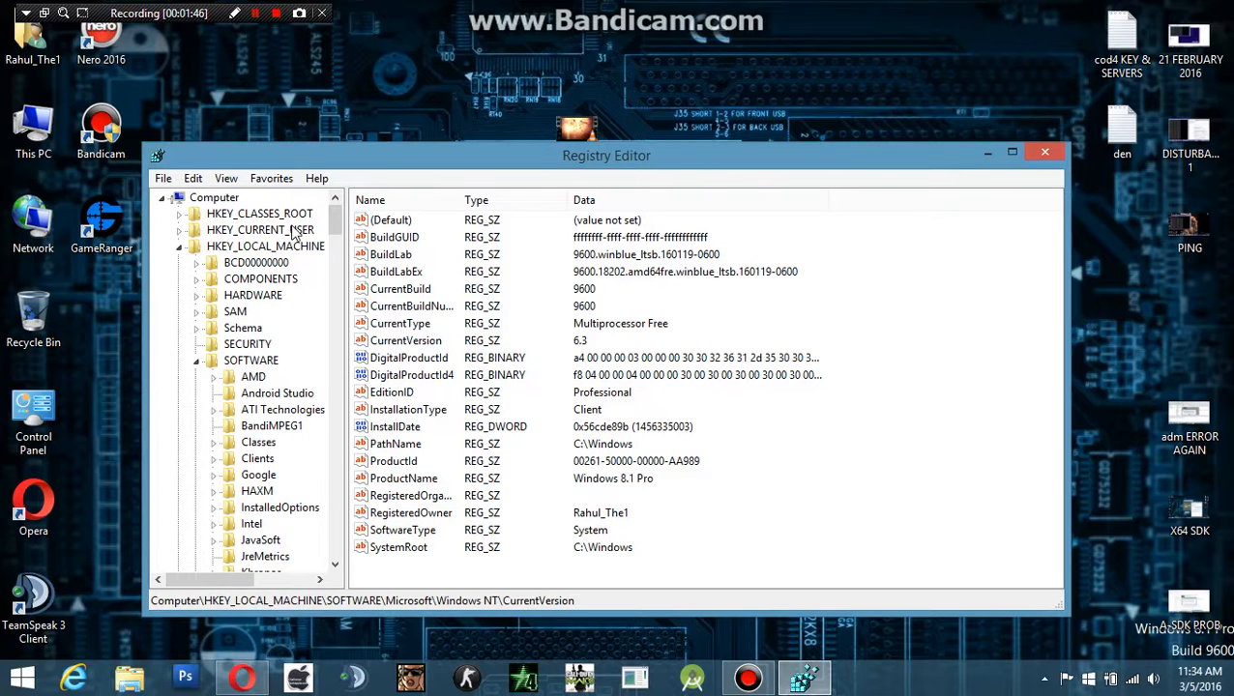
Step: Navigate to HKEY_LOCAL_MACHINE\SOFTWARE\Microsoft\Windows NT\CurrentVersion in the registry tree
left_click(214, 197)
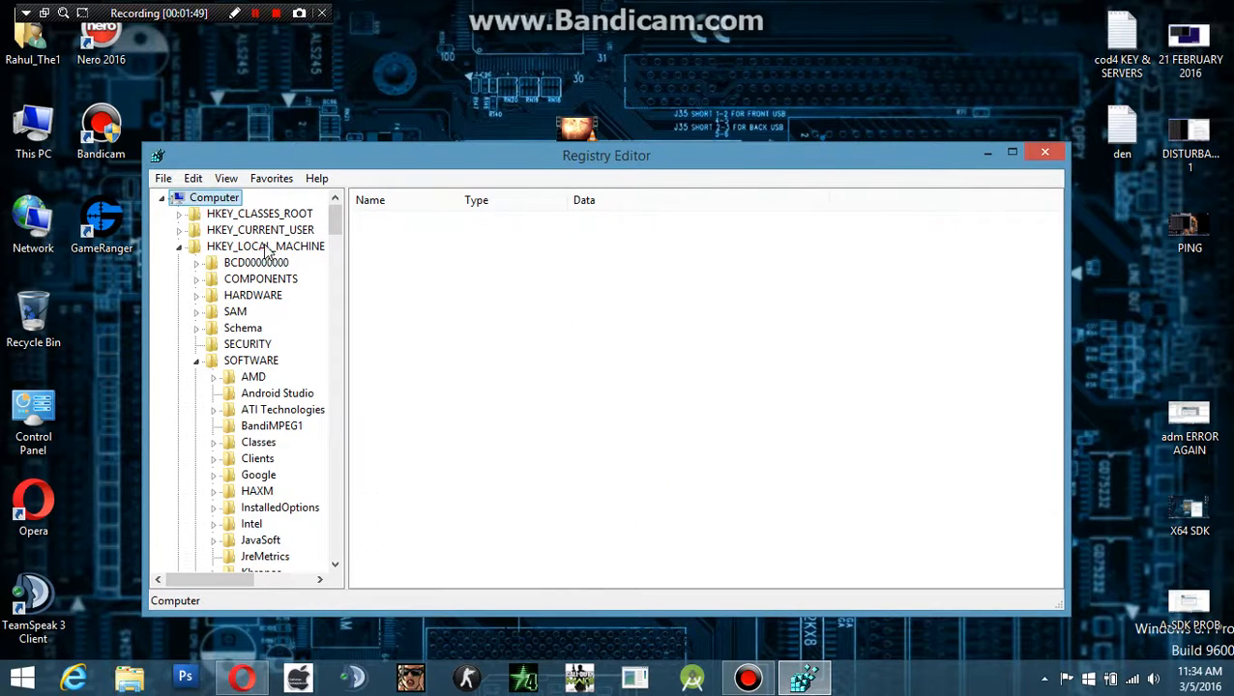
left_click(264, 245)
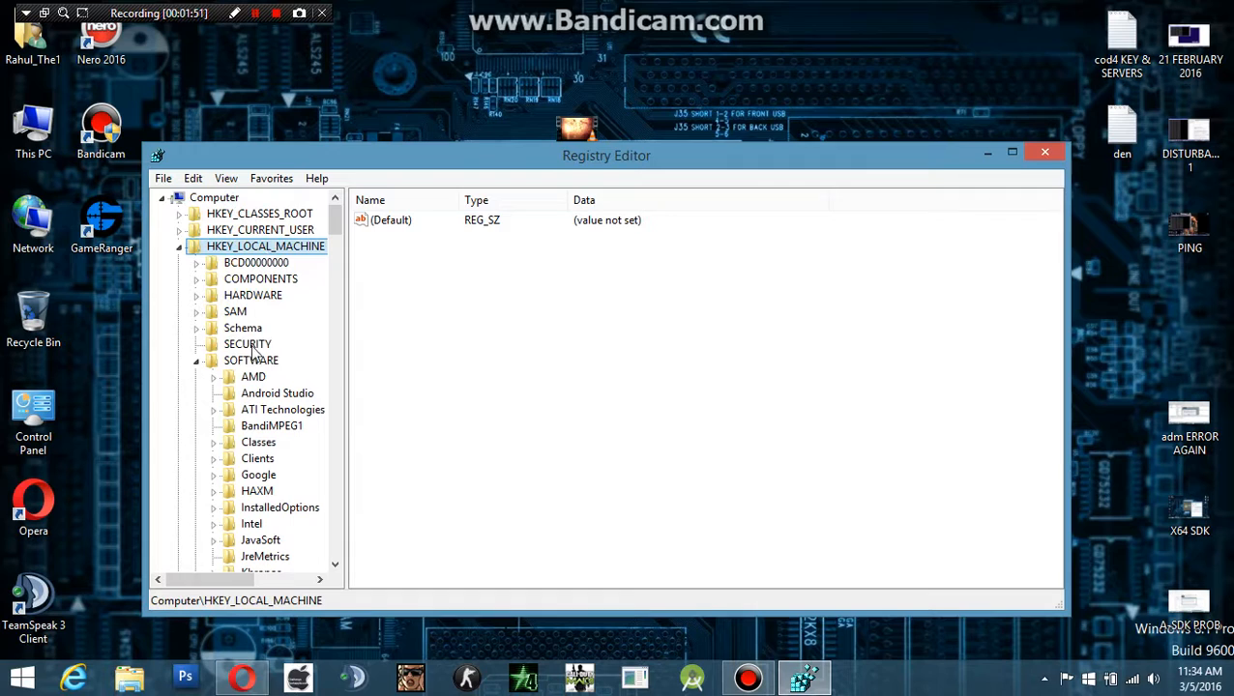
left_click(252, 311)
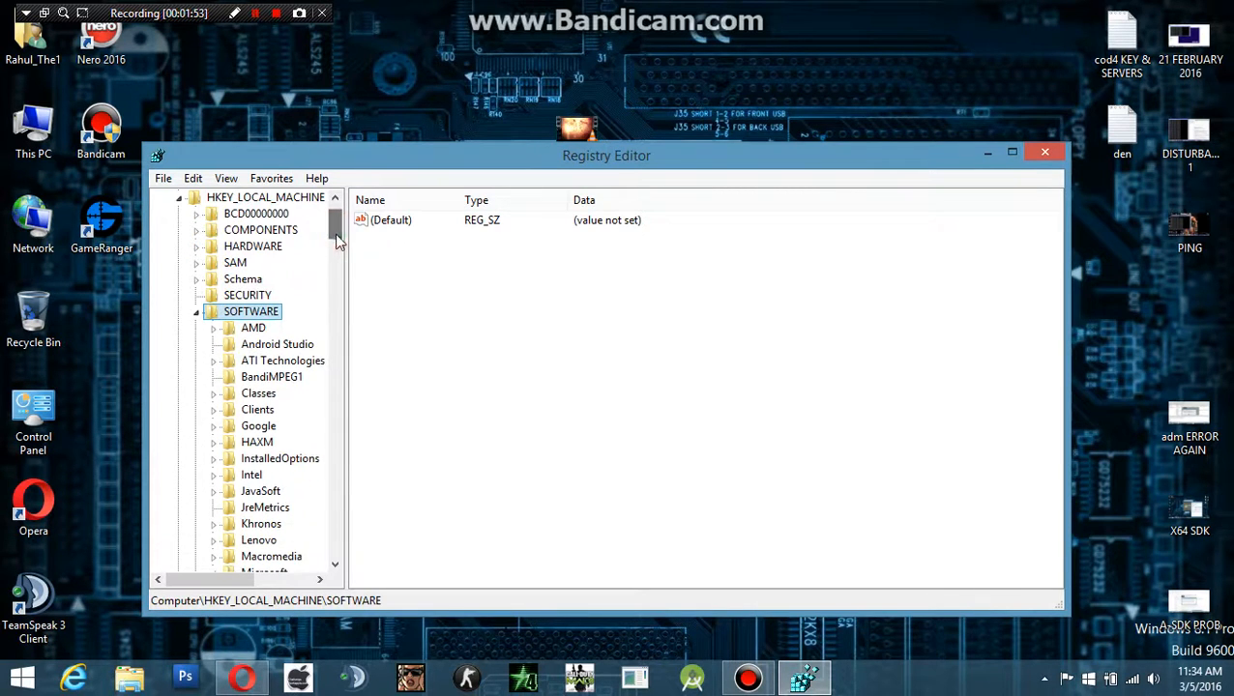
left_click(195, 311)
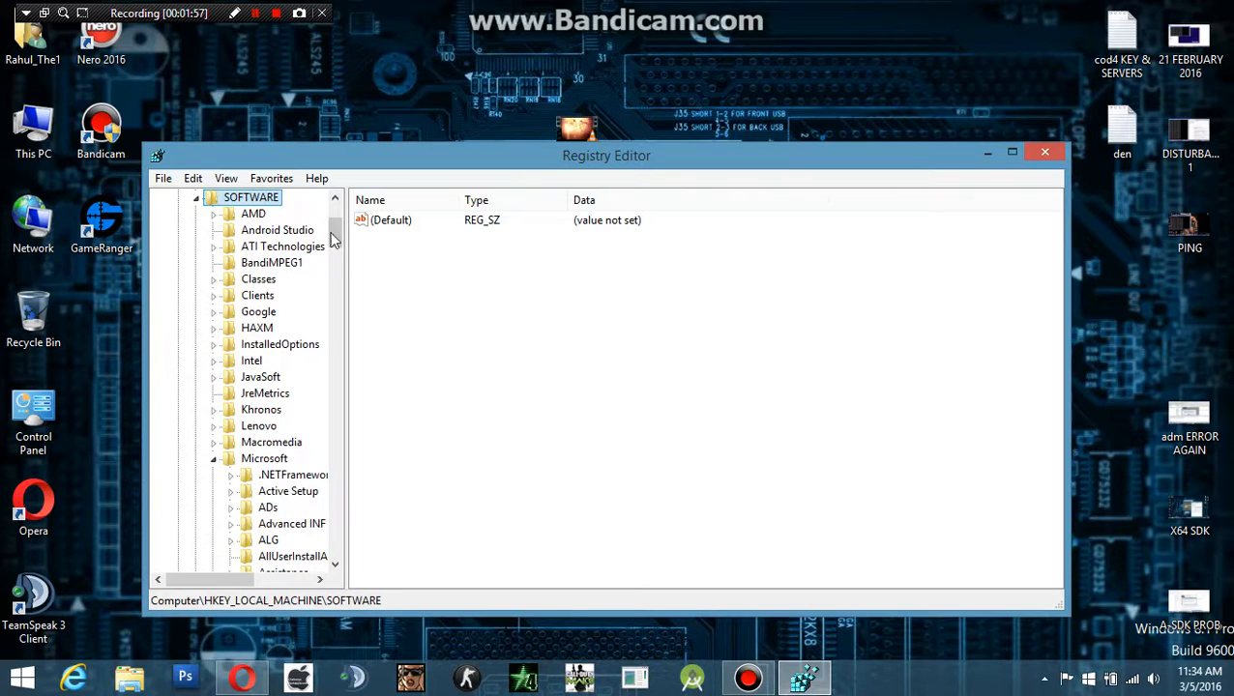
scroll("down", 3)
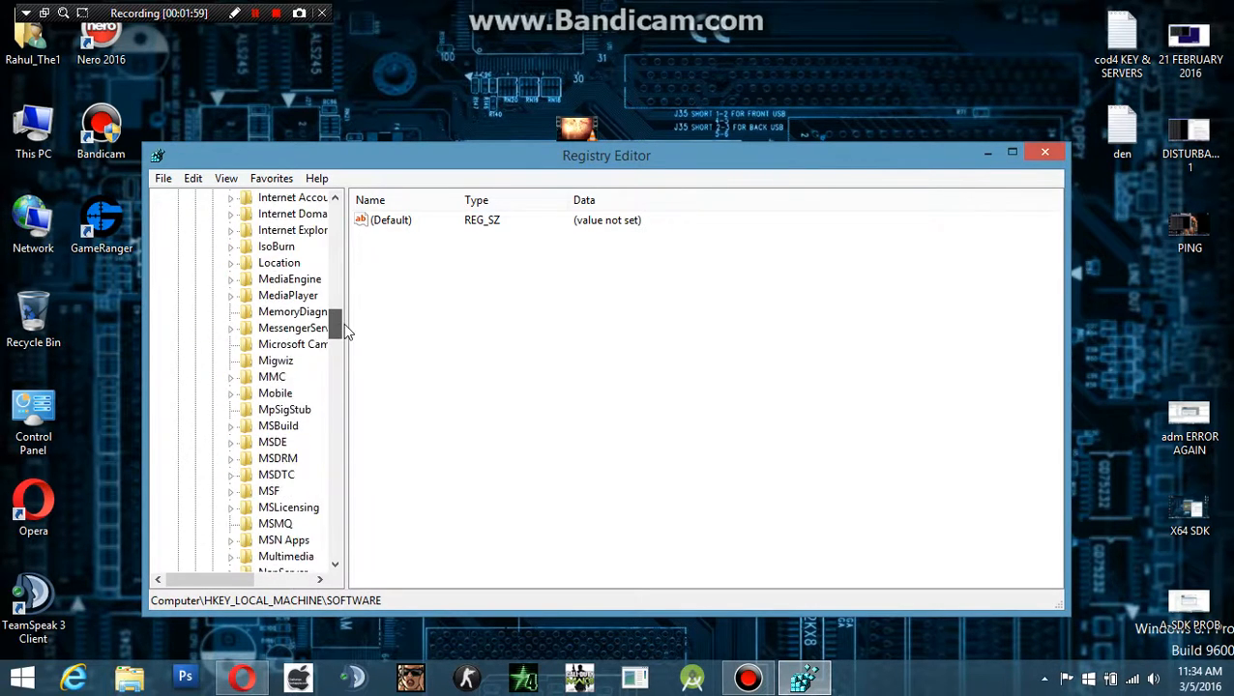
scroll("down", 3)
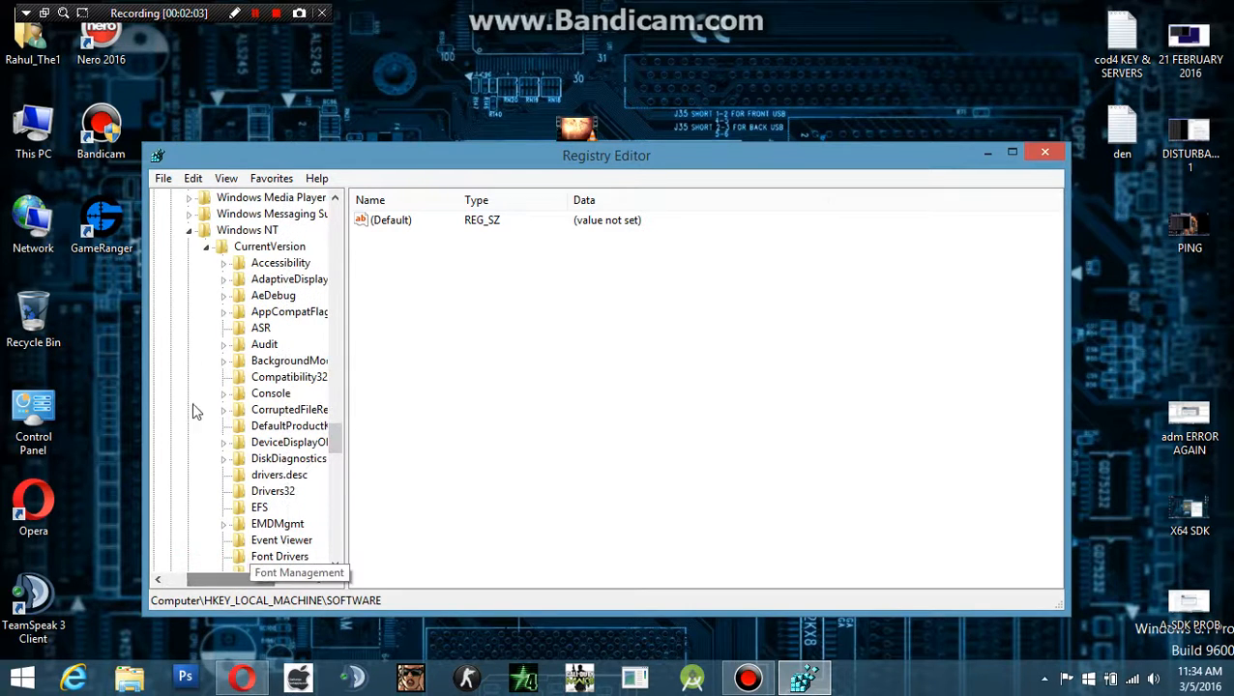
left_click(270, 247)
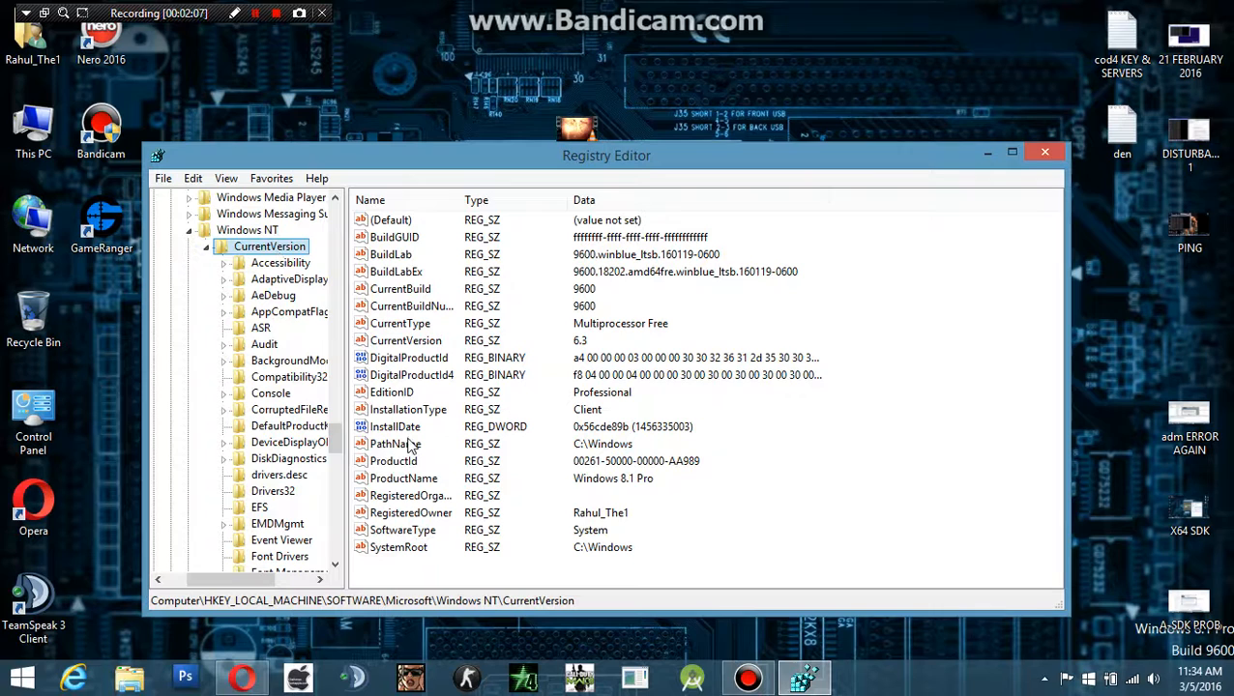
double_click(394, 460)
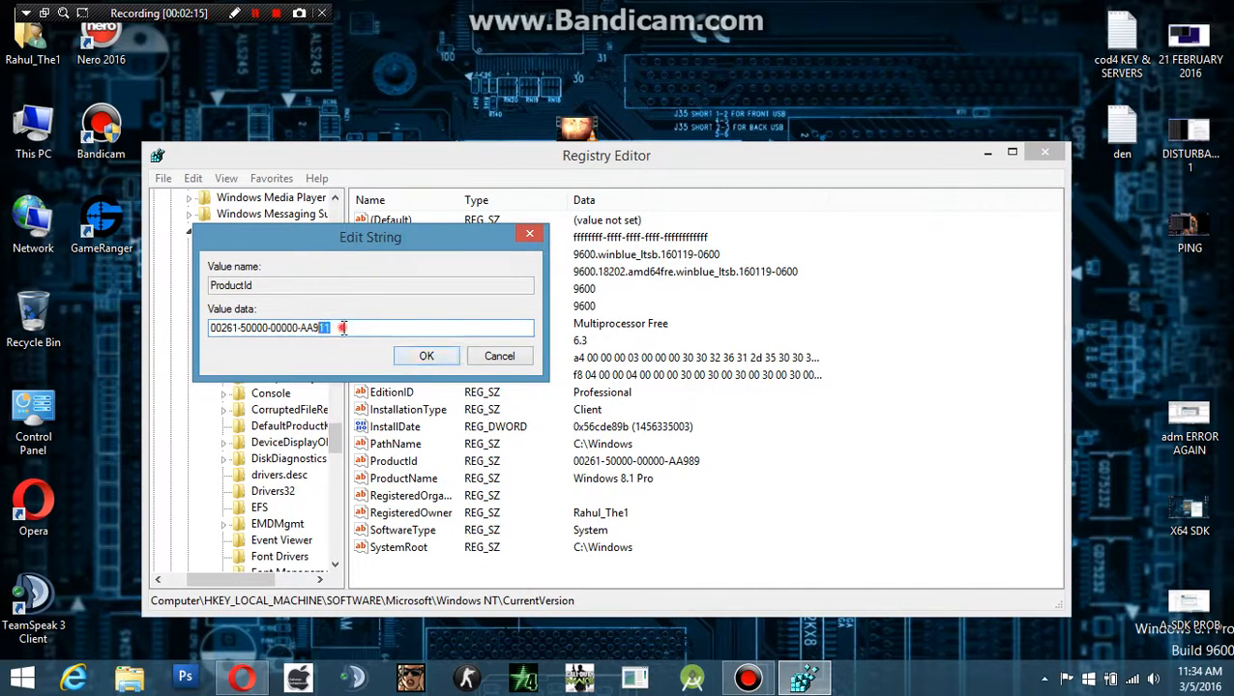
type("11")
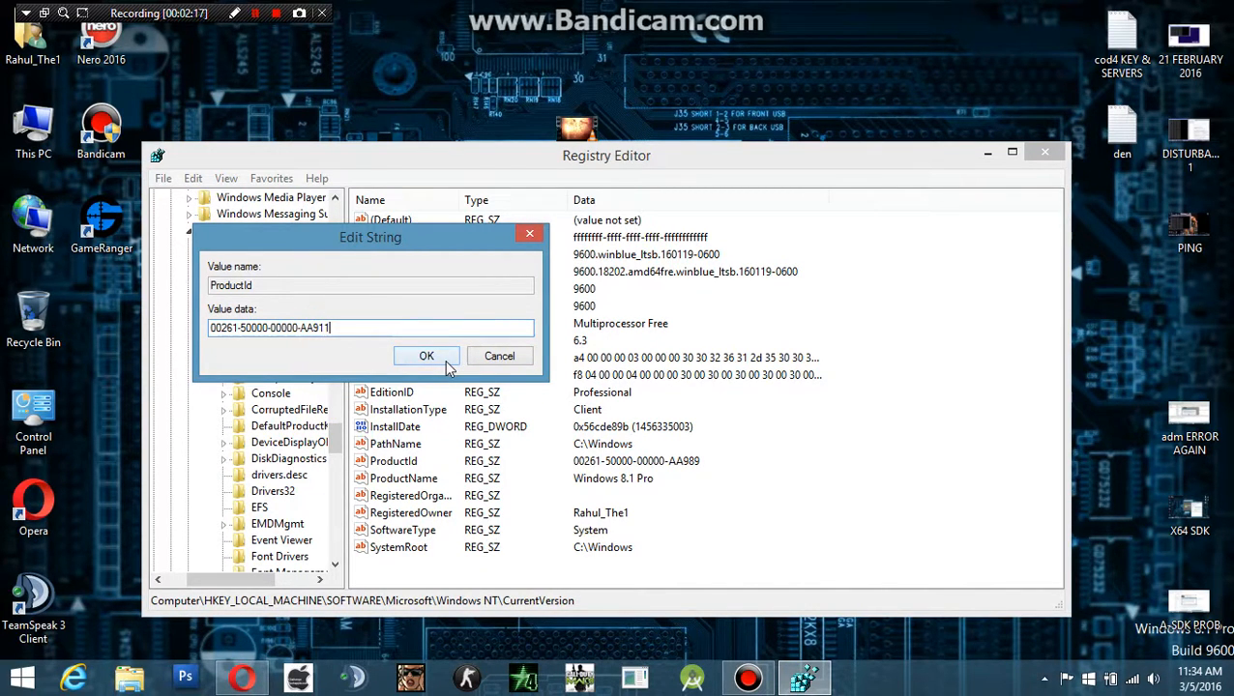
left_click(426, 355)
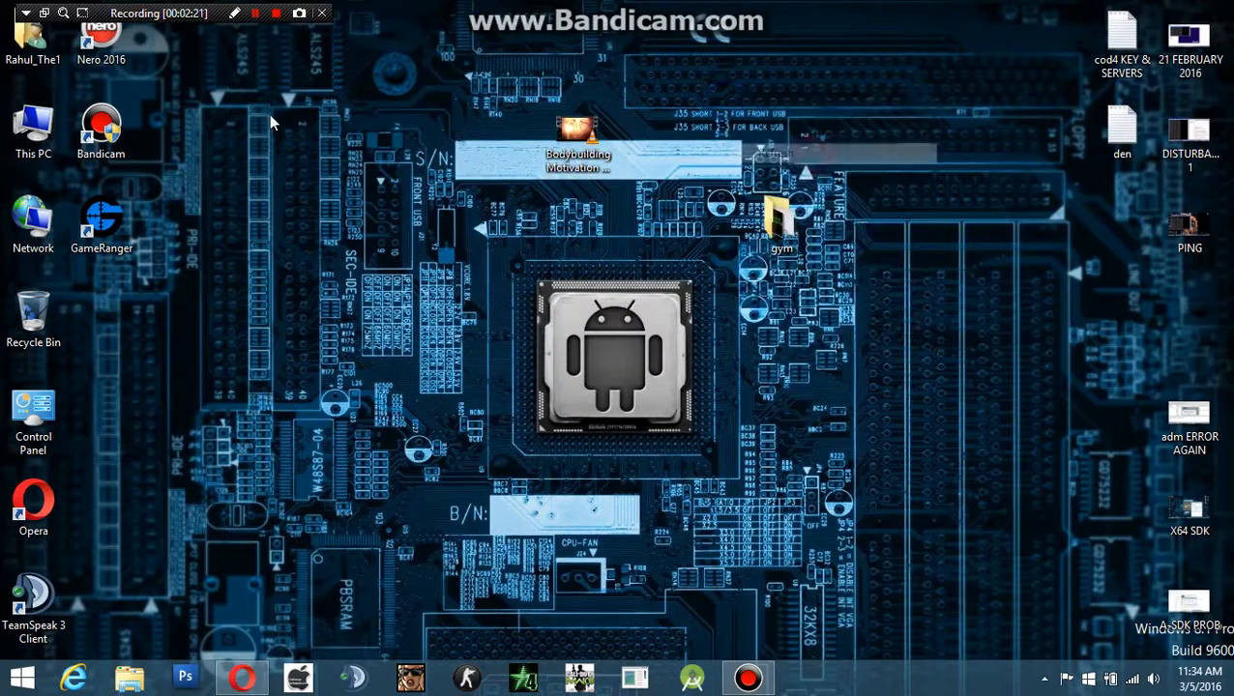
Step: Google 'download hotspot shield' in Opera and open a result
left_click(241, 677)
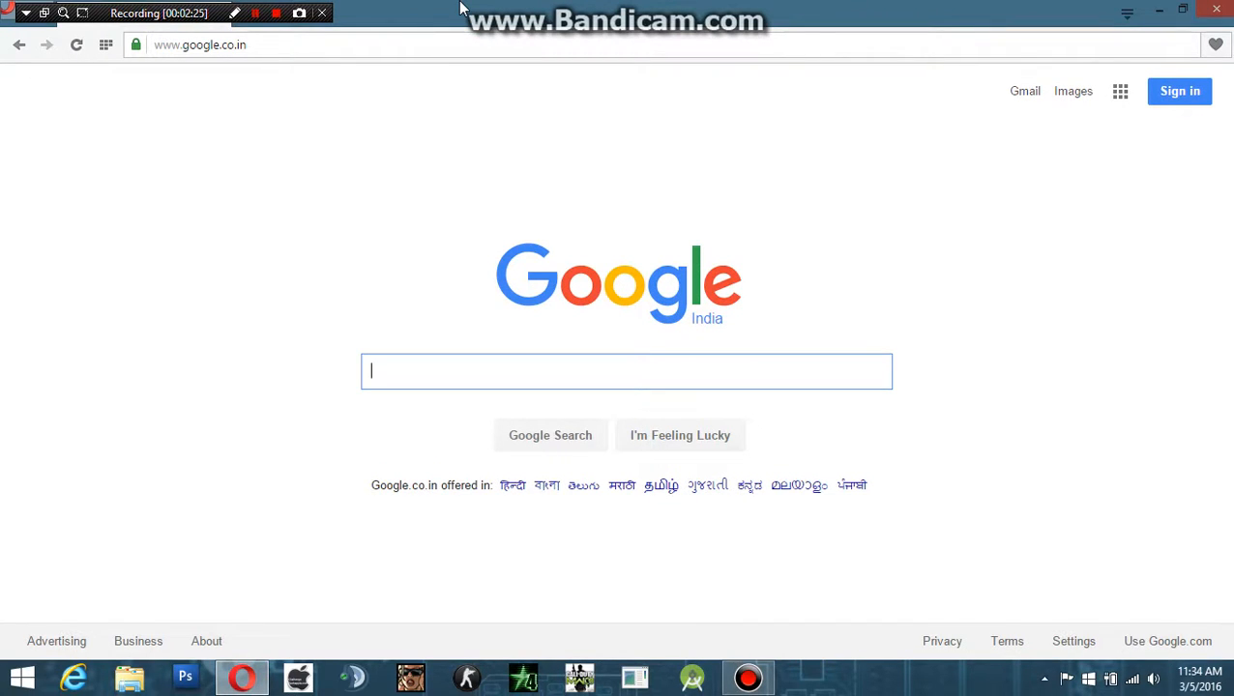
type("download")
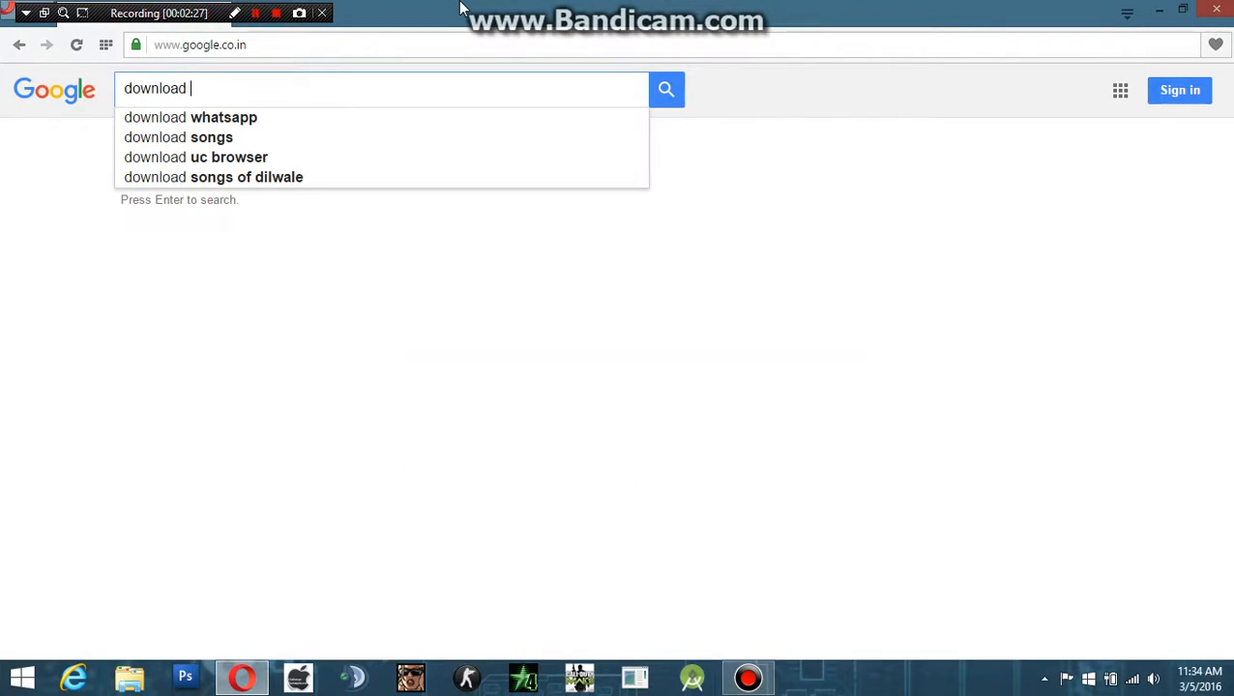
type("hotsi")
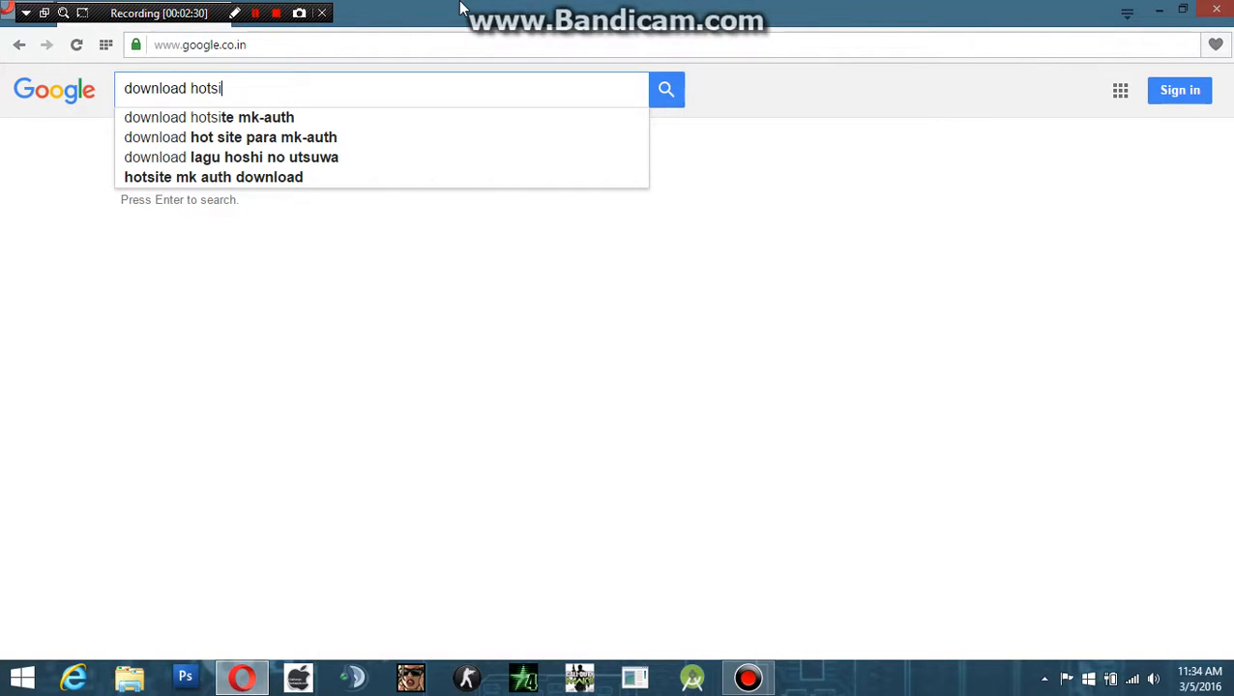
type("opt")
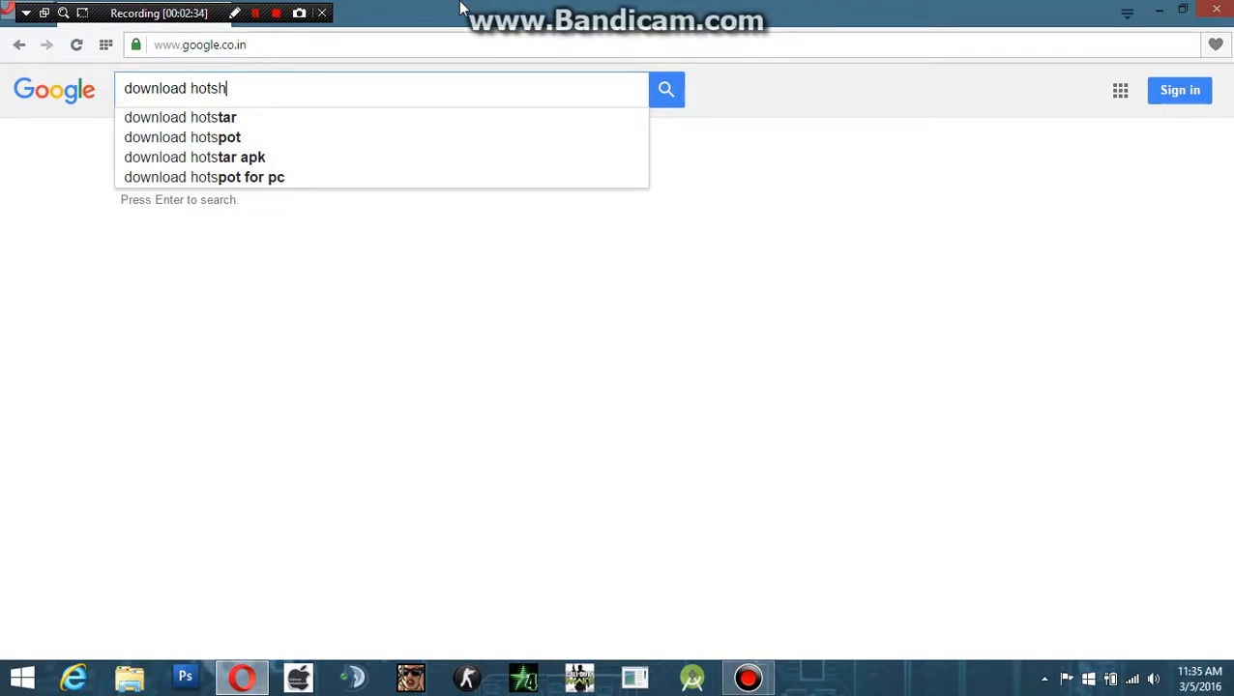
type("pott shield")
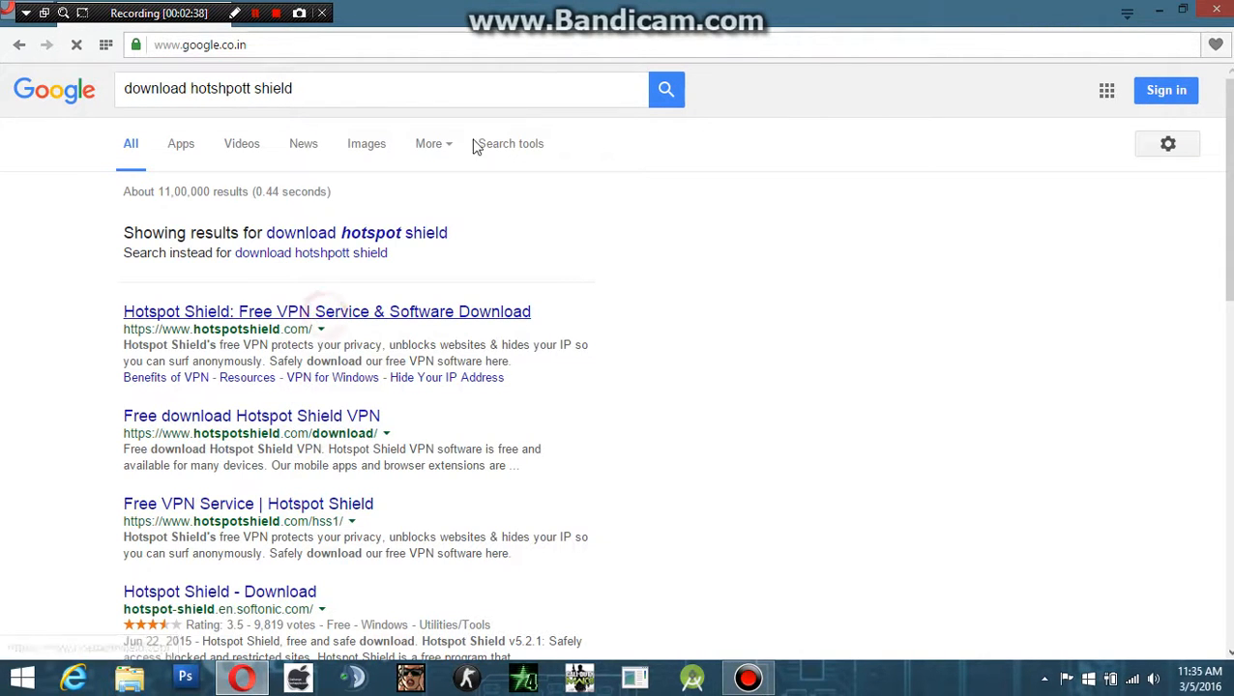
left_click(326, 312)
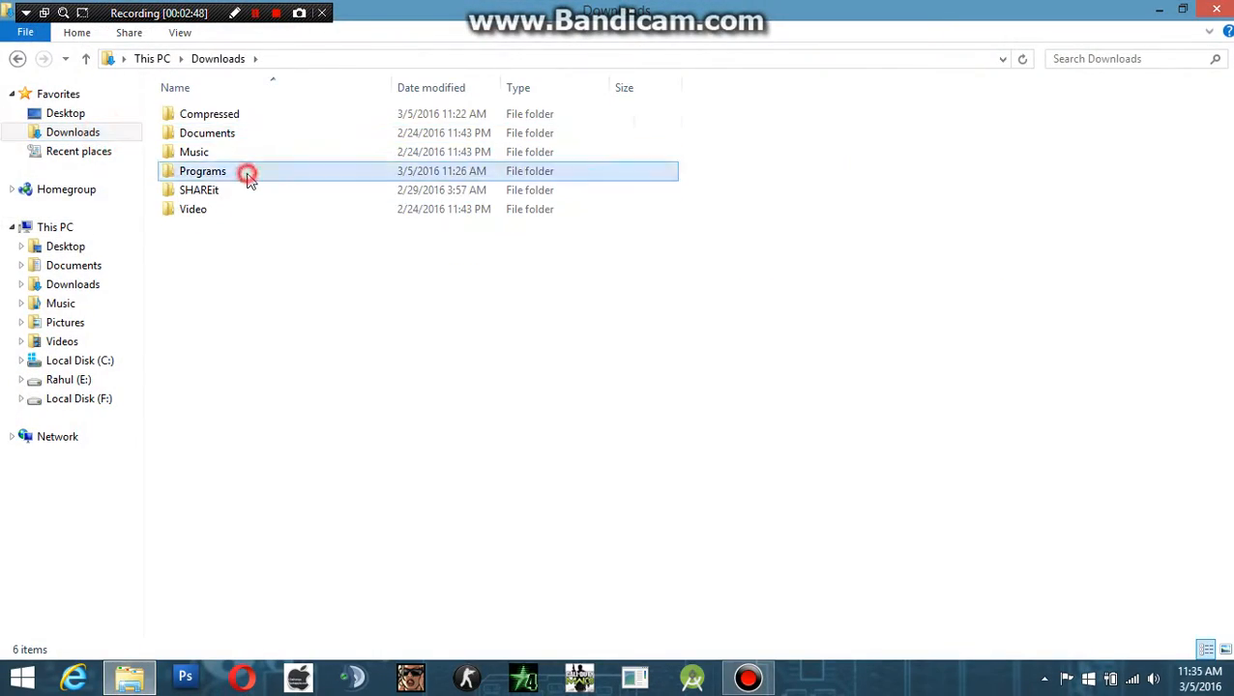
Step: Open Downloads\Programs and finish the Hotspot Shield installer with a desktop shortcut
double_click(202, 170)
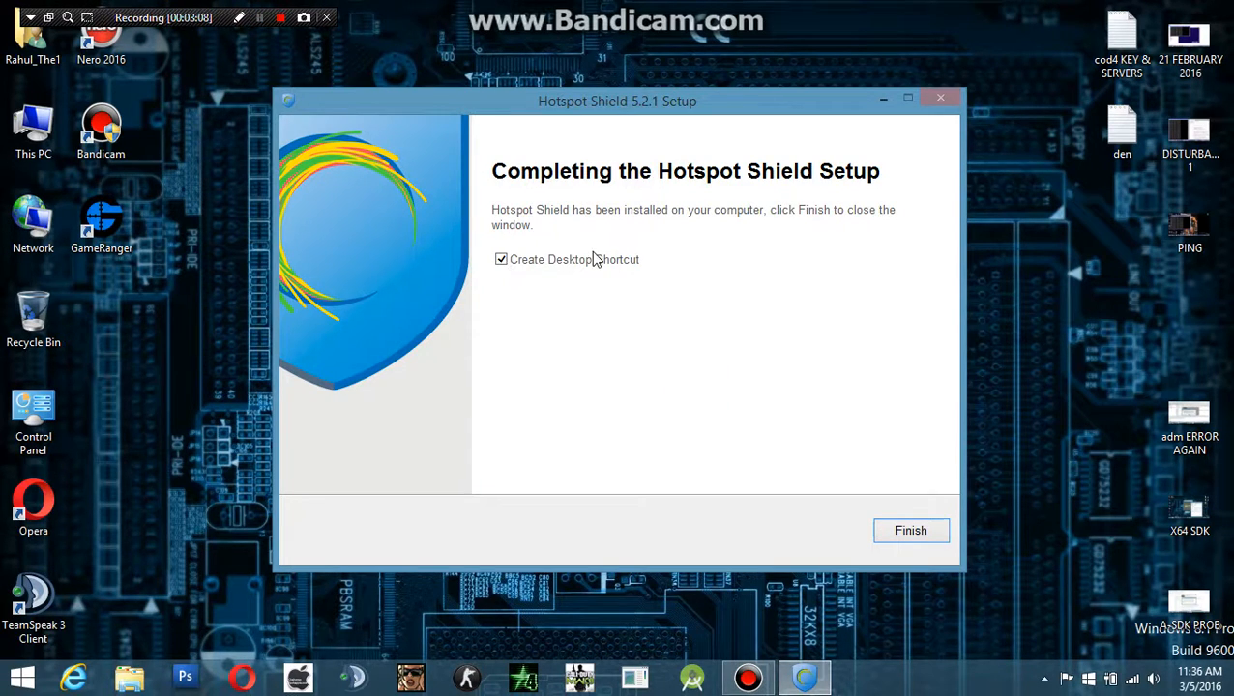
left_click(910, 530)
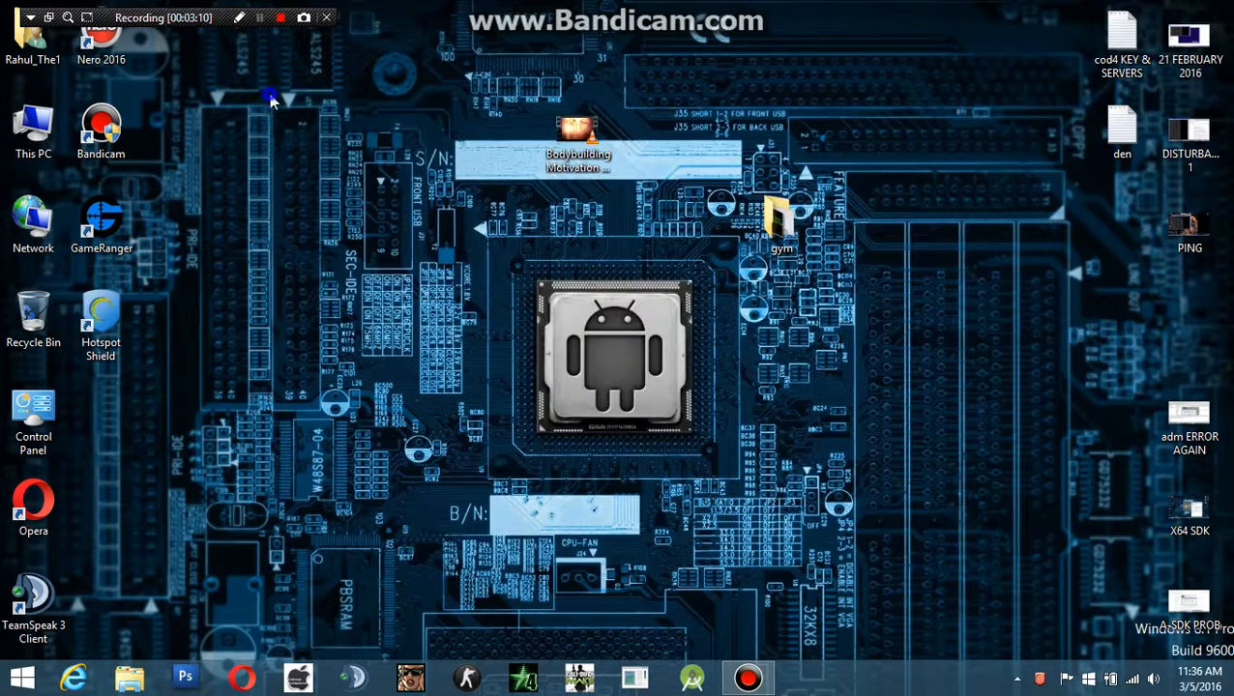
Step: Launch Hotspot Shield and reconnect until the VPN runs through United States
double_click(100, 319)
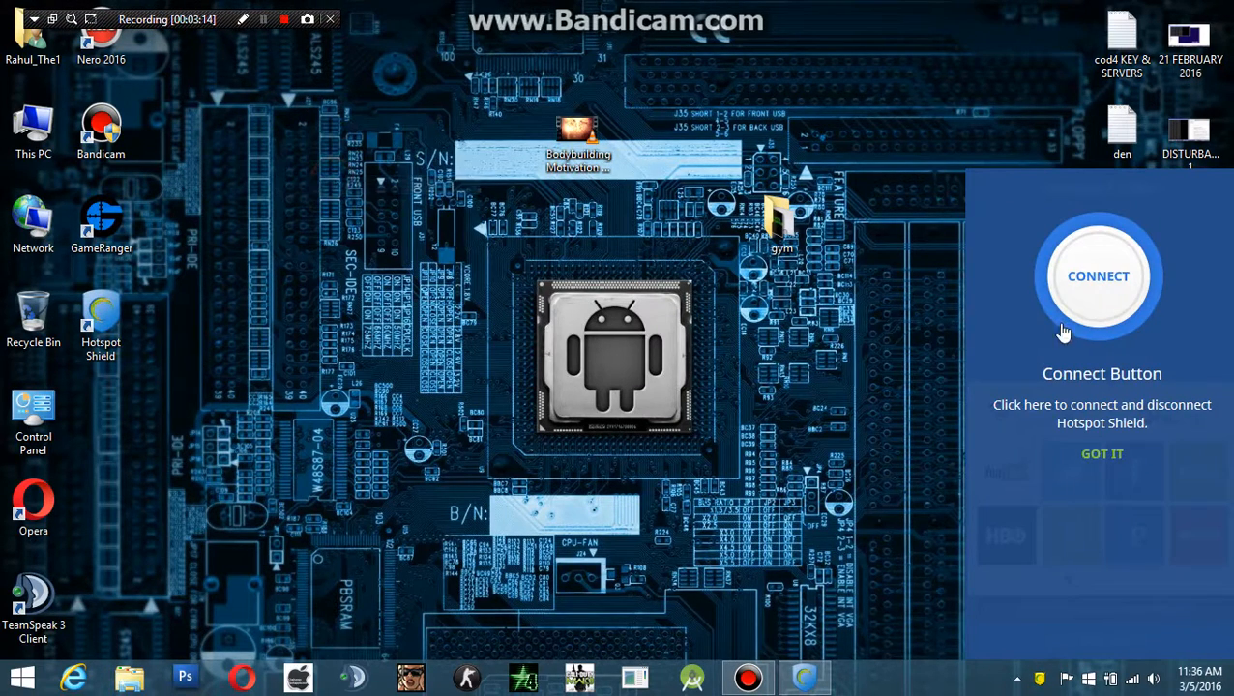
left_click(1101, 454)
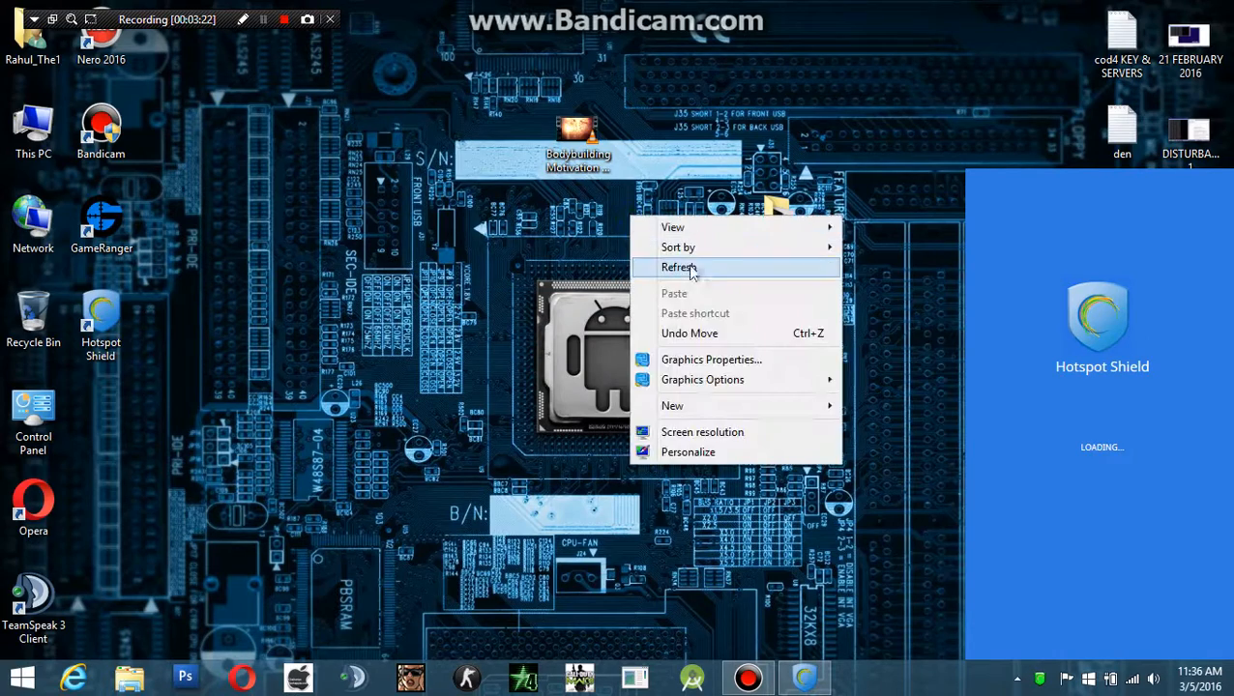
left_click(678, 266)
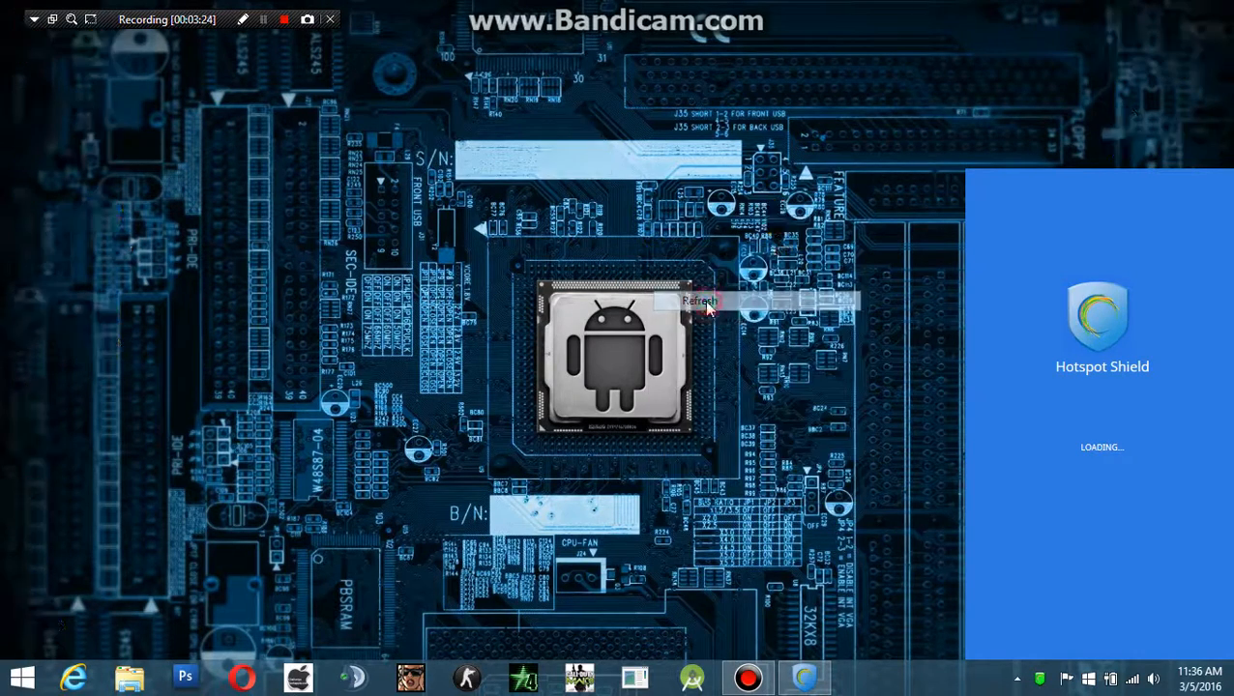
right_click(706, 305)
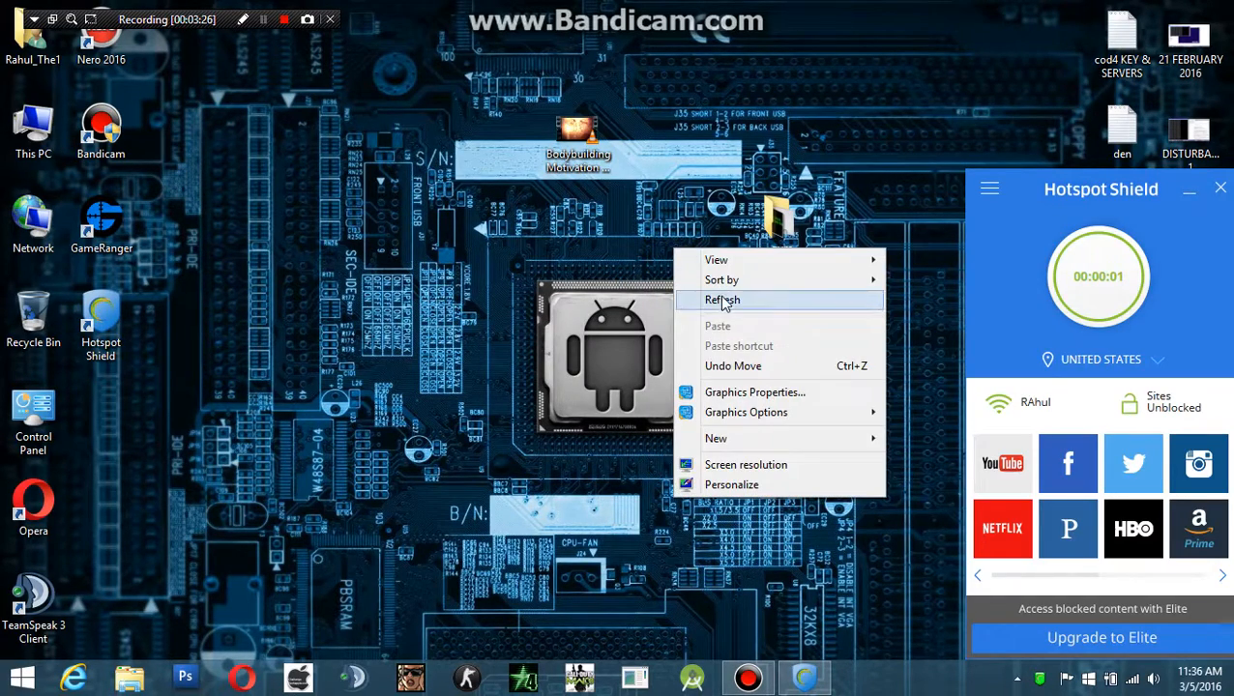
left_click(723, 299)
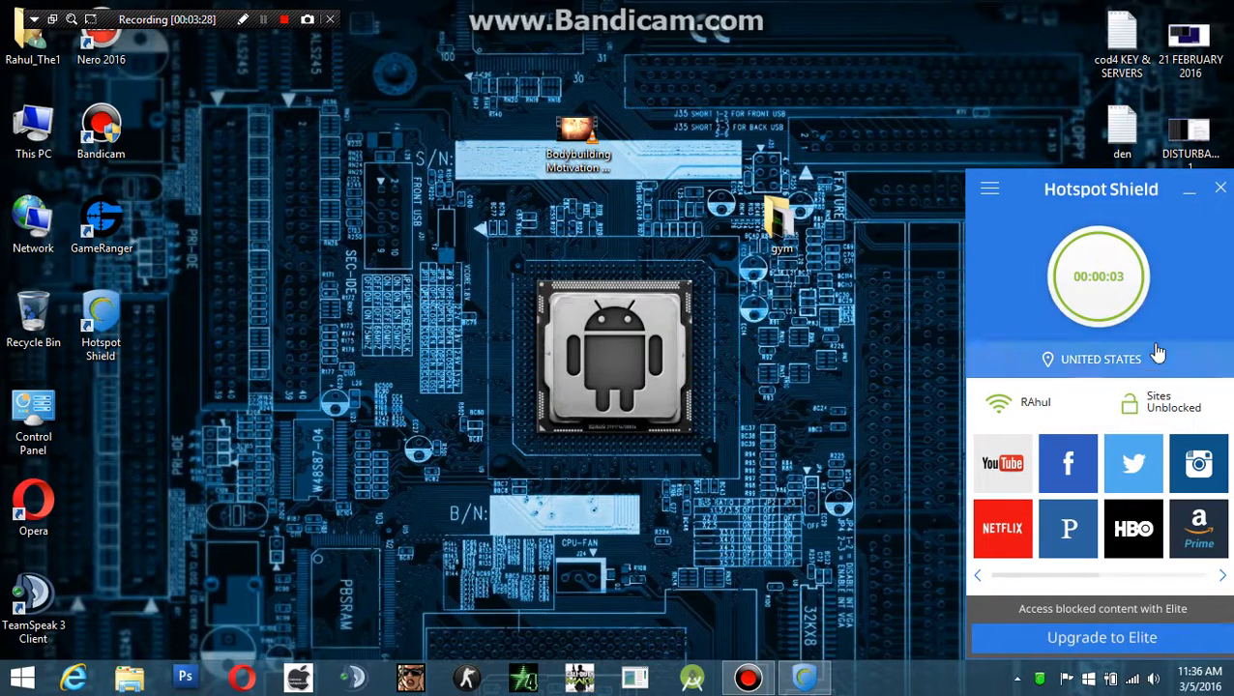
left_click(1099, 358)
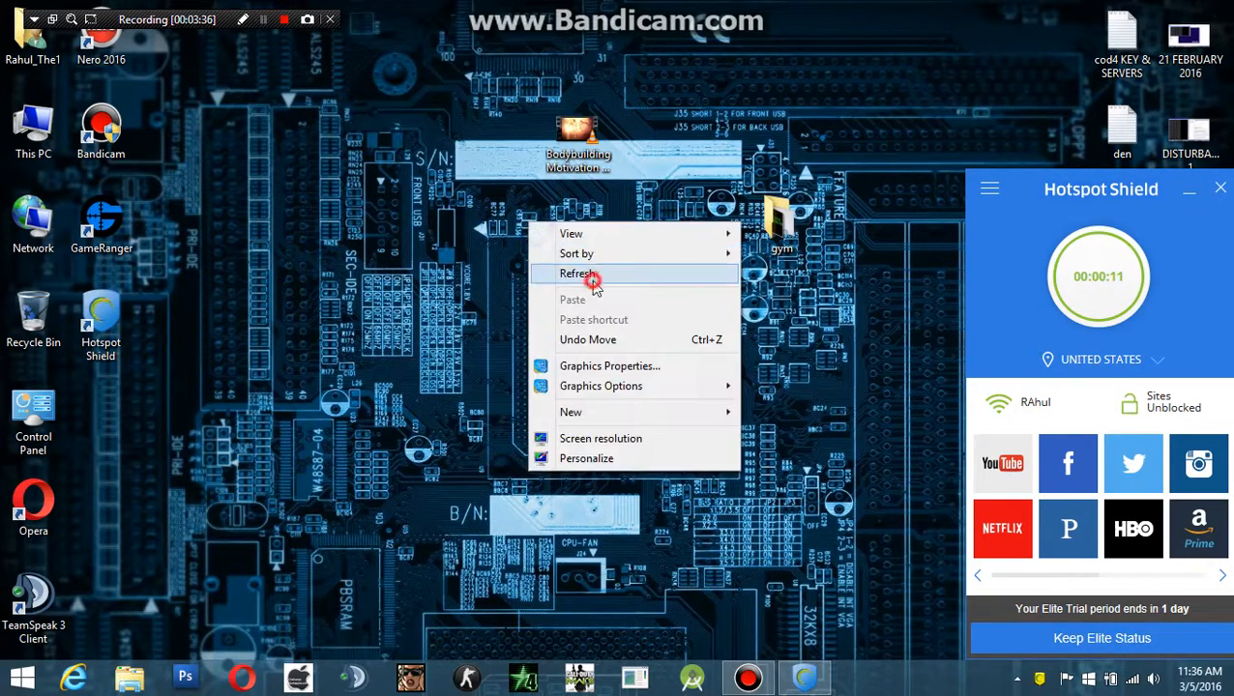
left_click(578, 274)
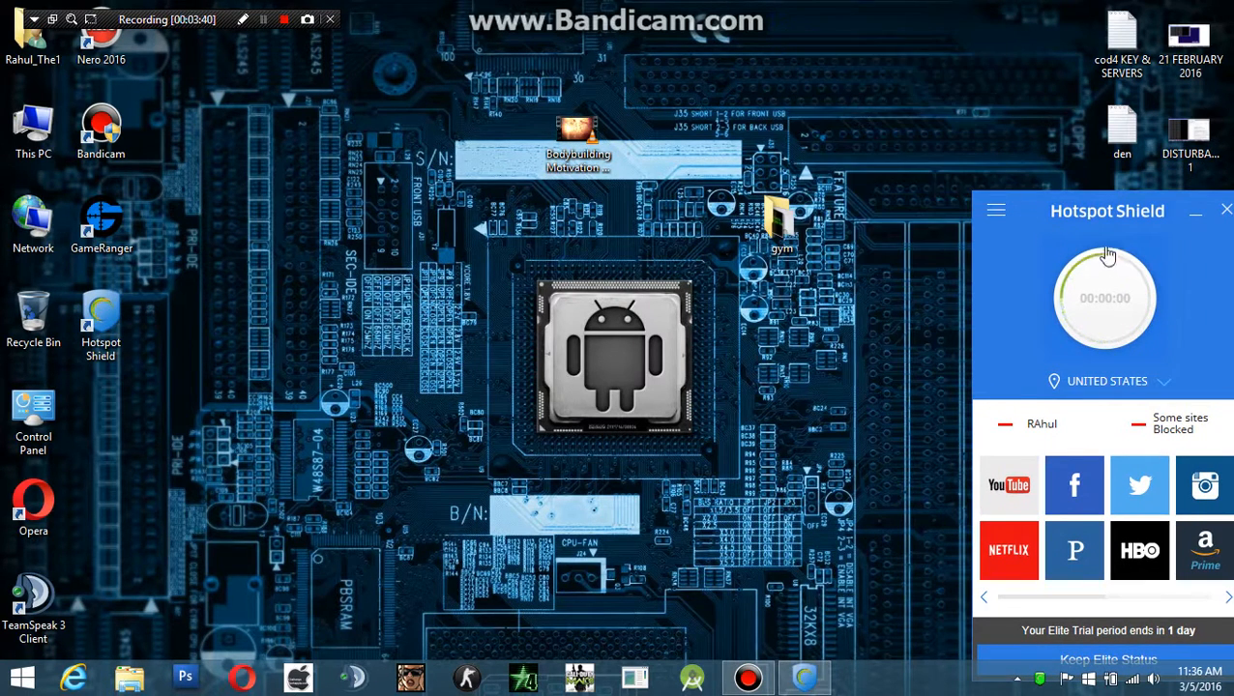
left_click(1105, 298)
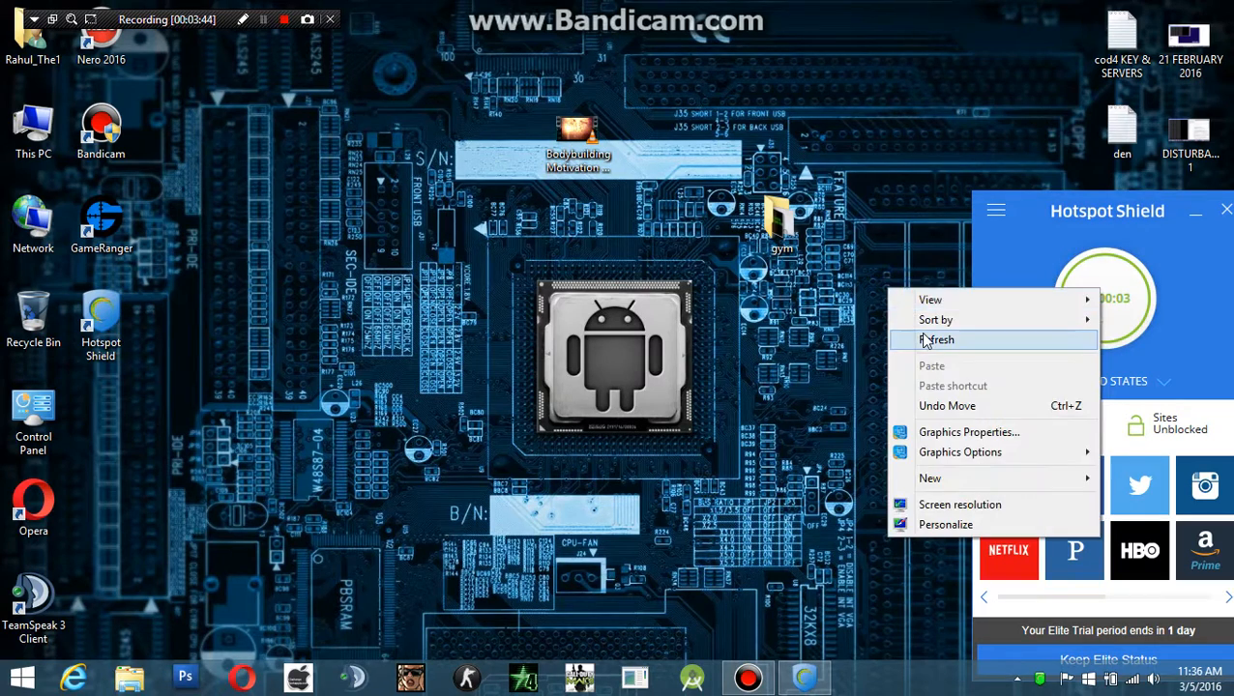
left_click(936, 339)
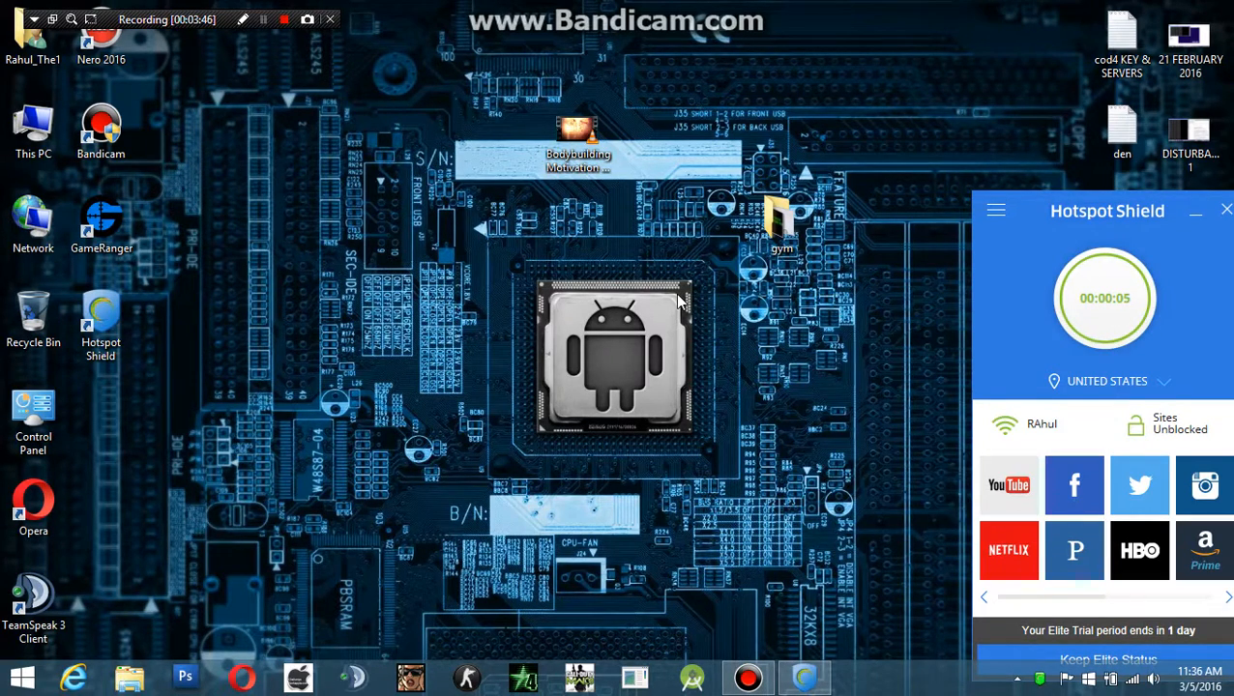
mouse_move(413, 661)
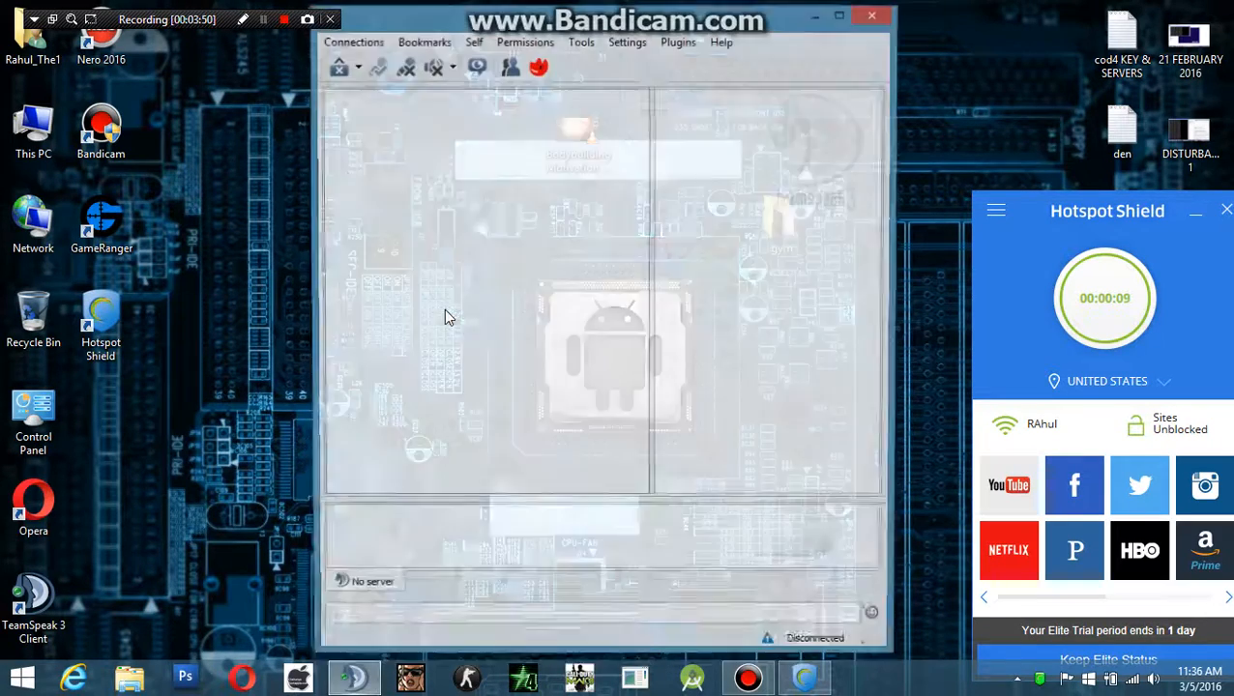
Step: Connect to justgamerthings.net as nickname name1 using identity 'name'
left_click(370, 65)
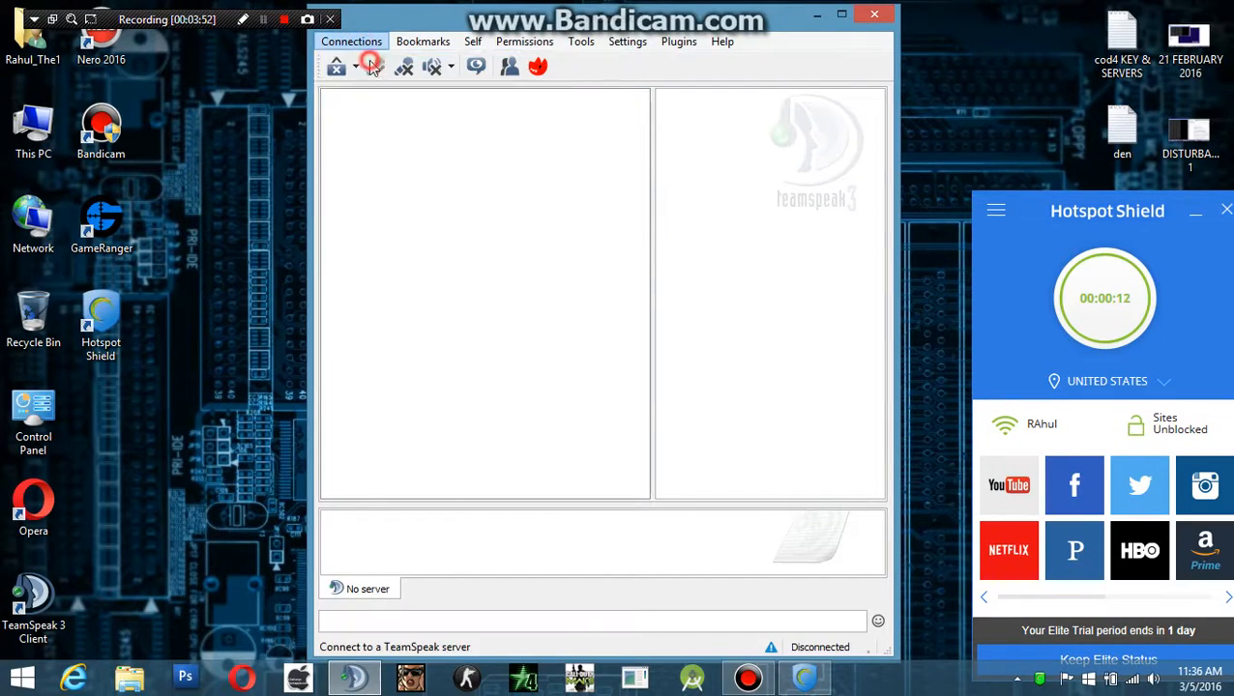
left_click(370, 65)
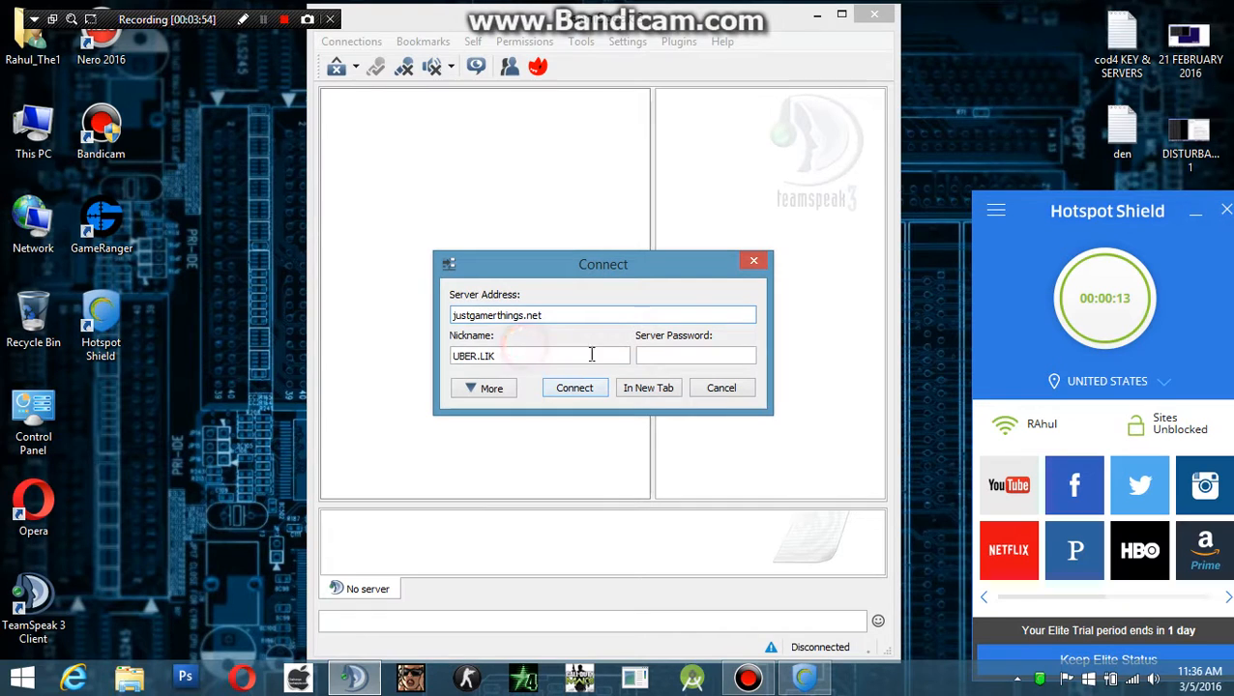
left_click(484, 388)
type("name1")
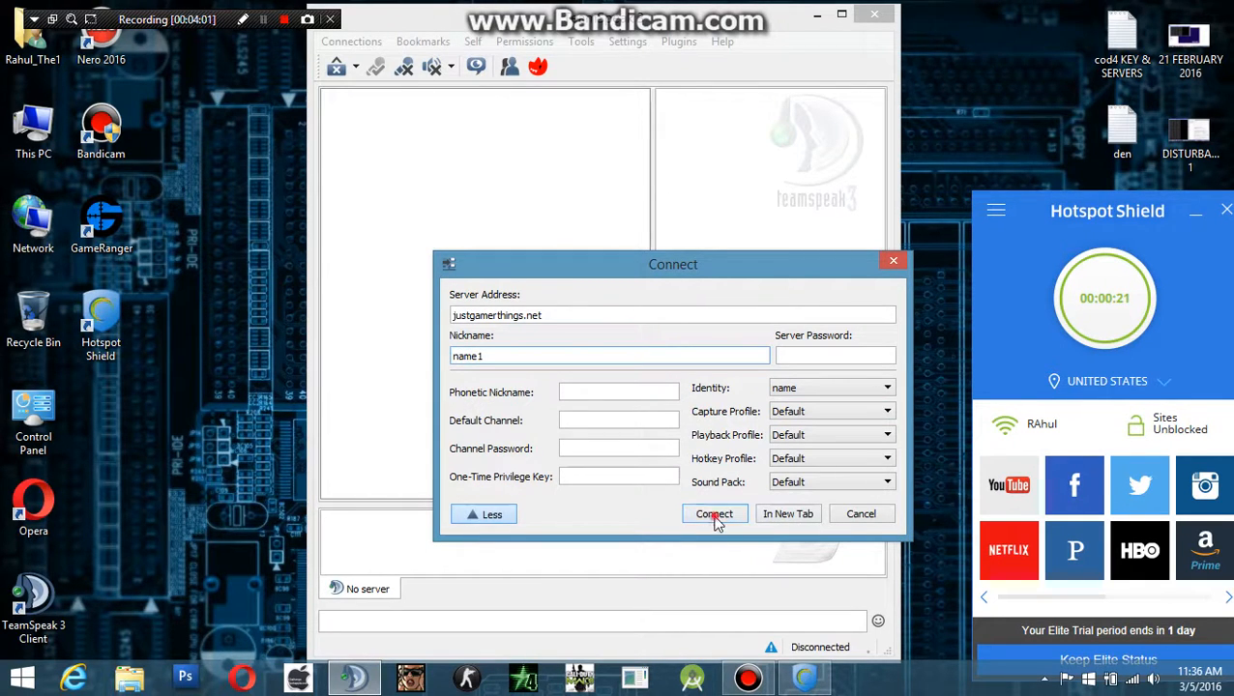
left_click(713, 513)
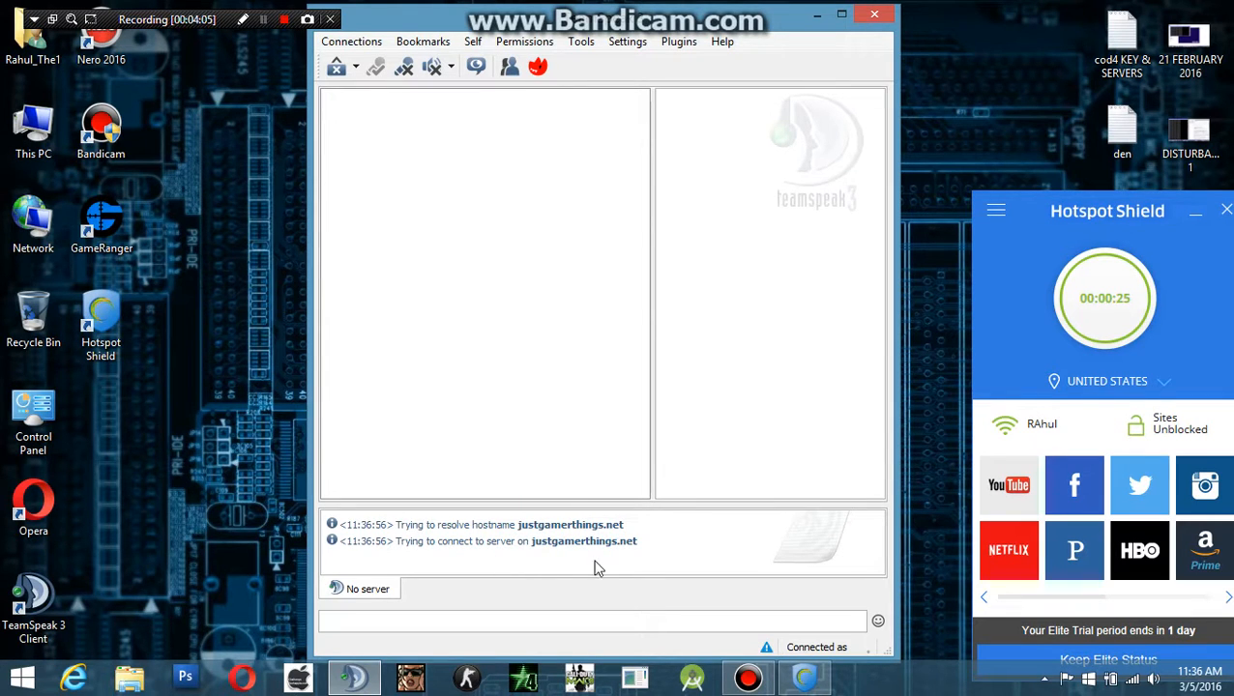
mouse_move(593, 497)
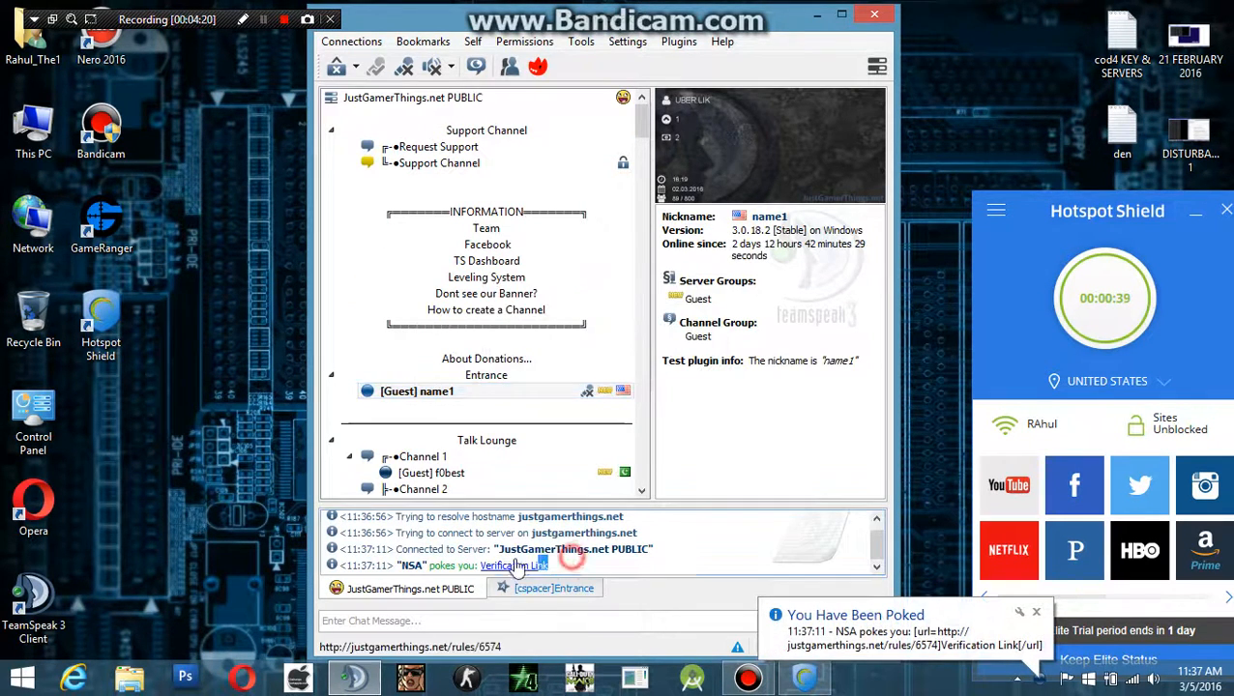
Step: Scroll the JustGamerThings.net PUBLIC channel tree and view Channel 1's details
scroll("down", 3)
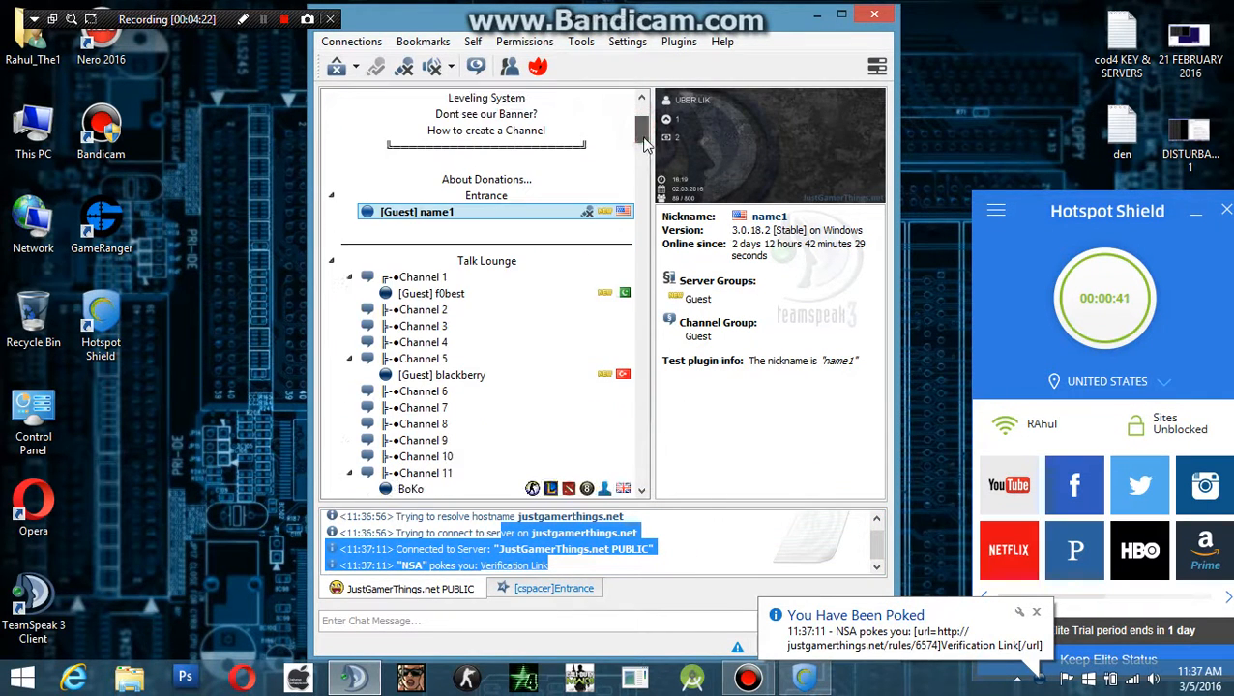
left_click(422, 277)
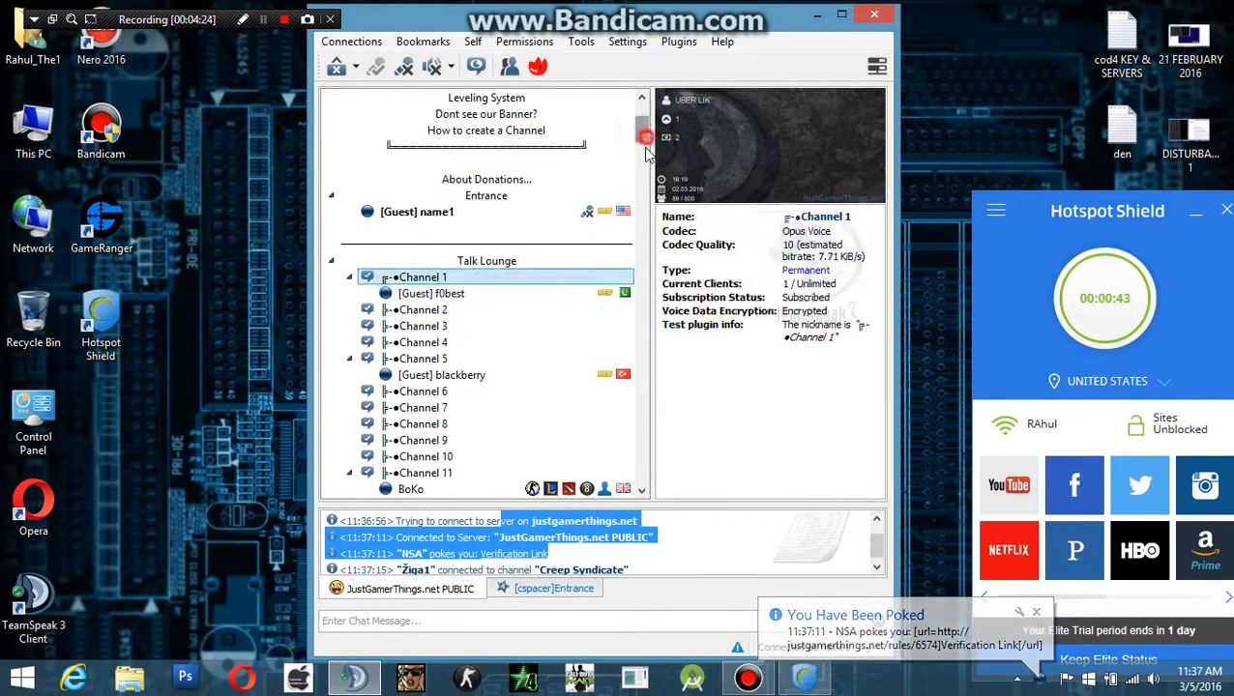
scroll("down", 3)
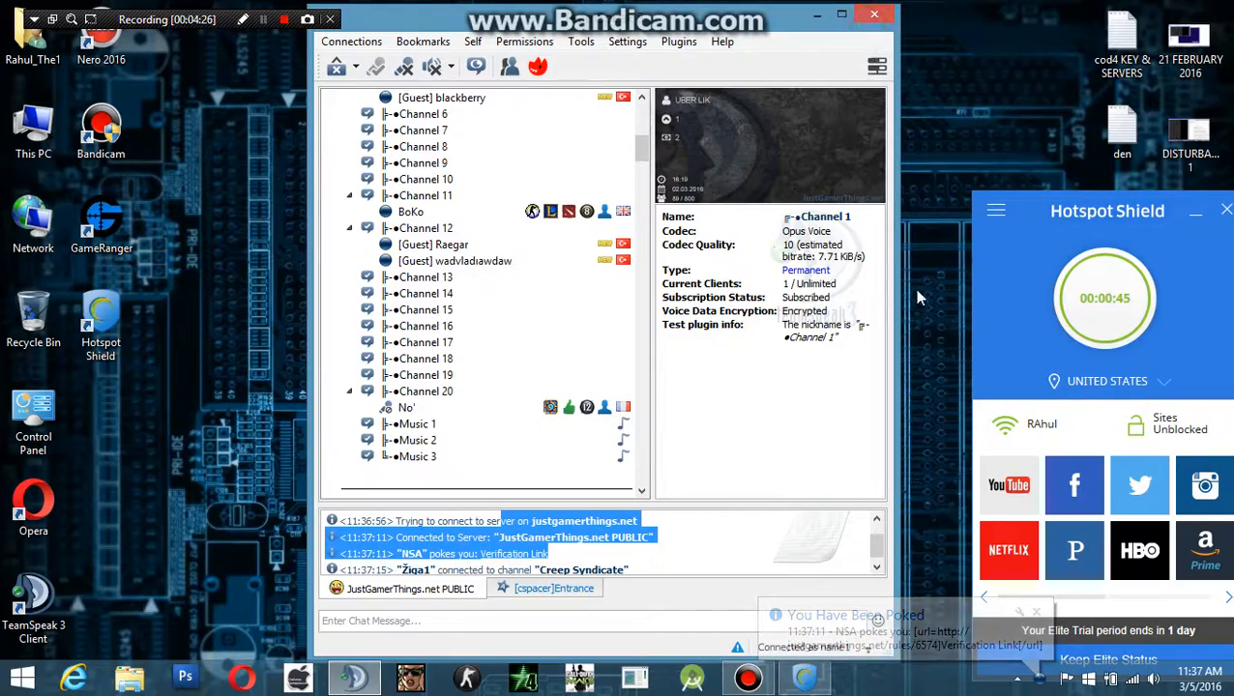